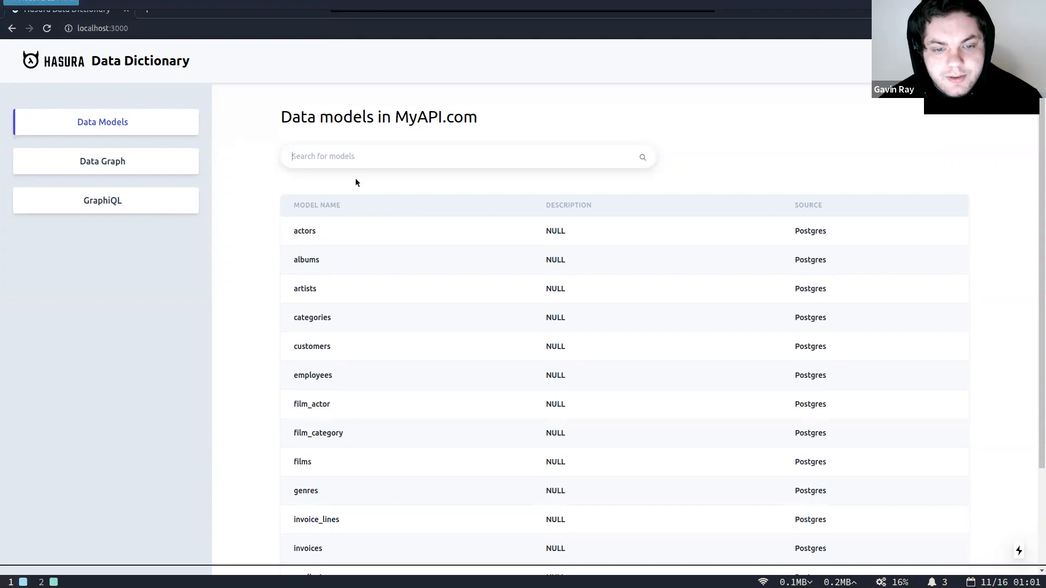
# Filter the Data Models list by typing 'act'
pyautogui.scroll(-3)
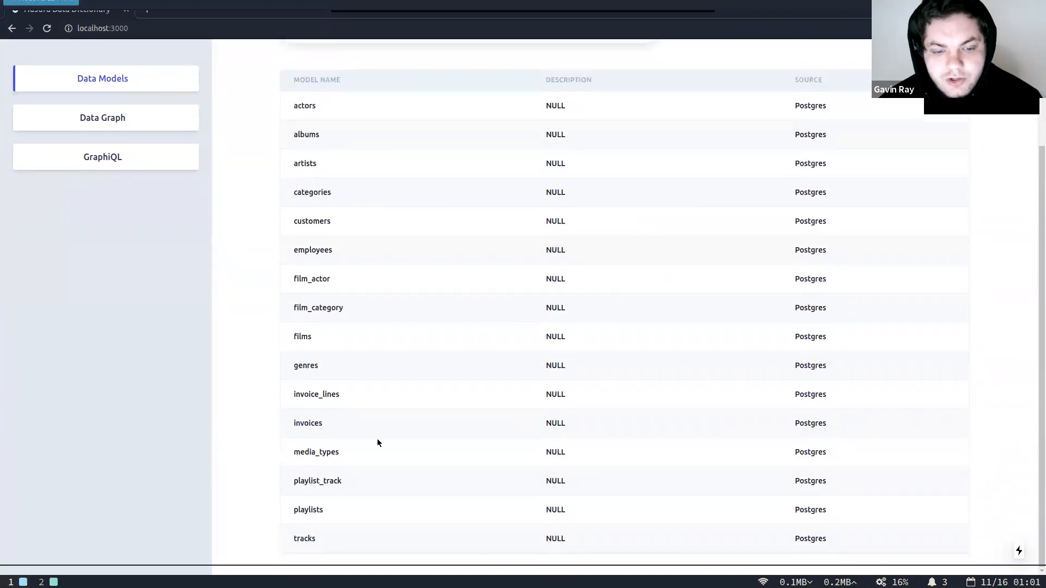
pyautogui.scroll(3)
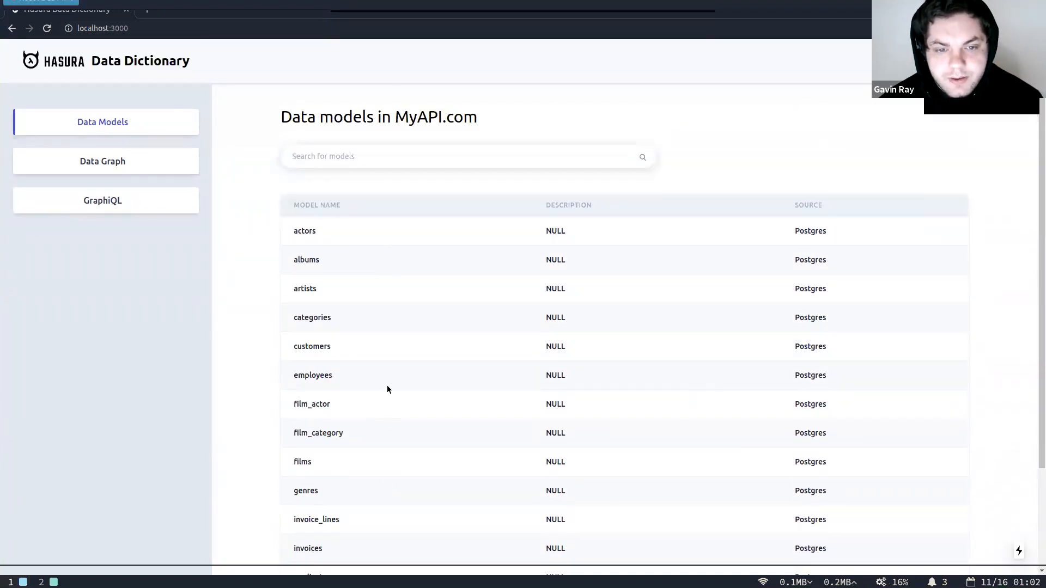
pyautogui.scroll(3)
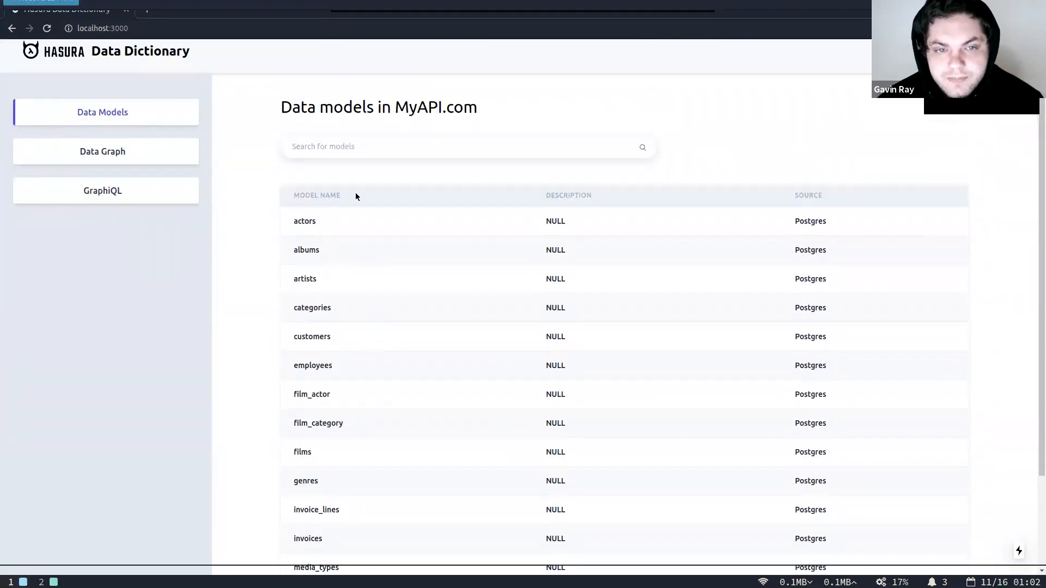
pyautogui.write('act')
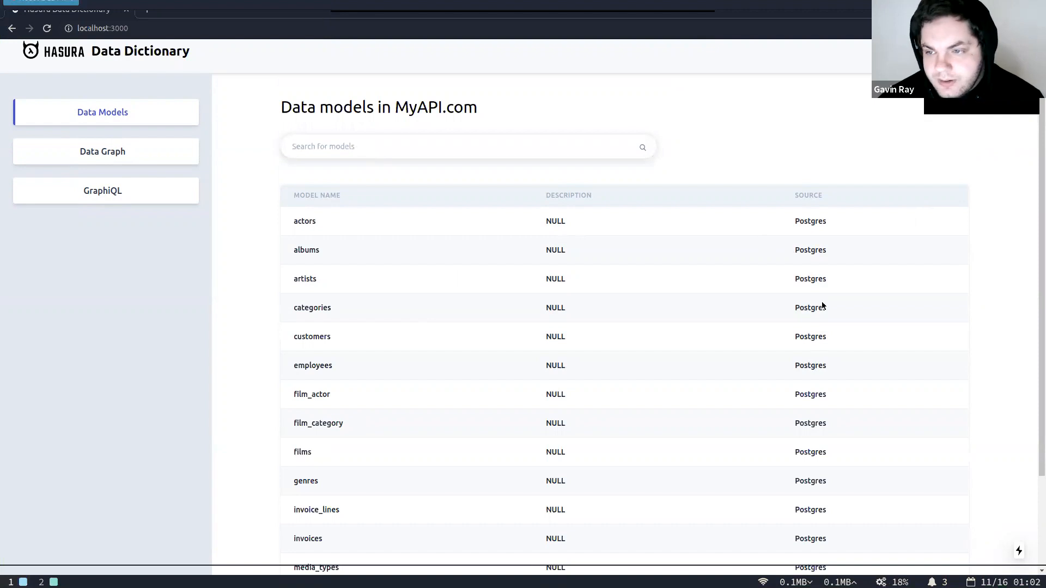
pyautogui.moveTo(481, 216)
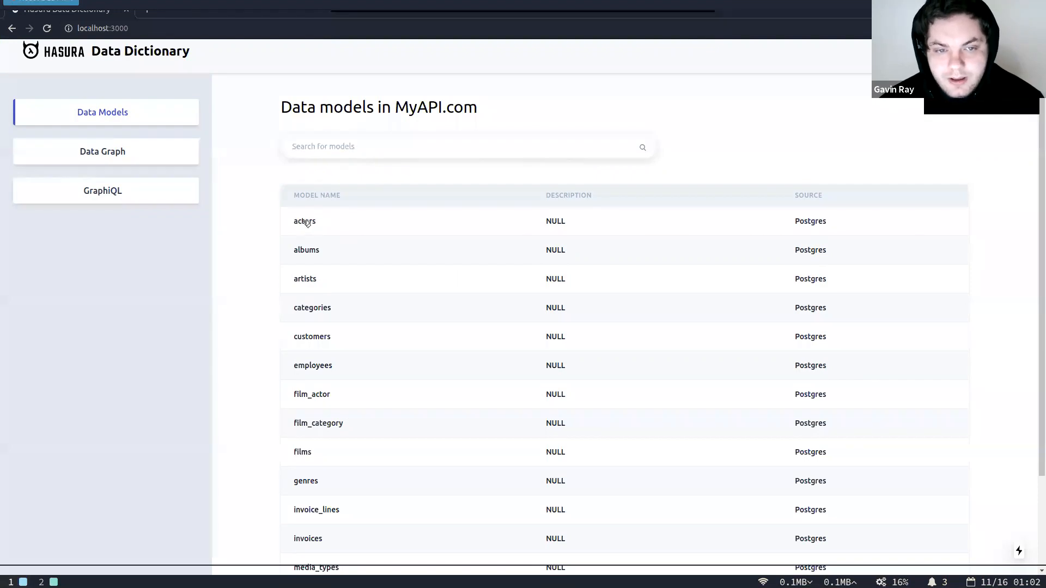
pyautogui.moveTo(272, 264)
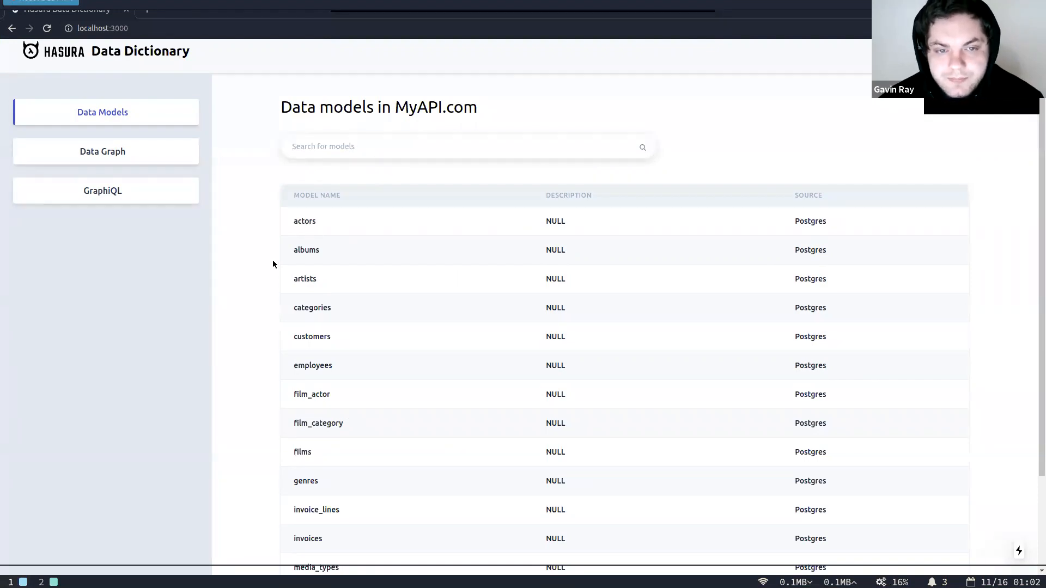
# Open the actors model and scroll through its fields, indexes and root fields
pyautogui.click(304, 220)
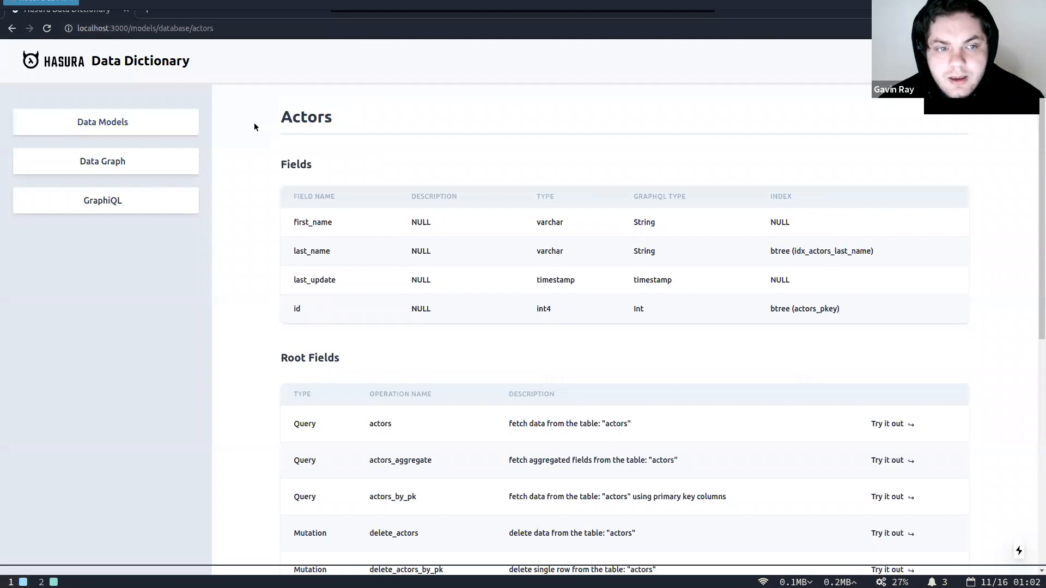
pyautogui.moveTo(342, 248)
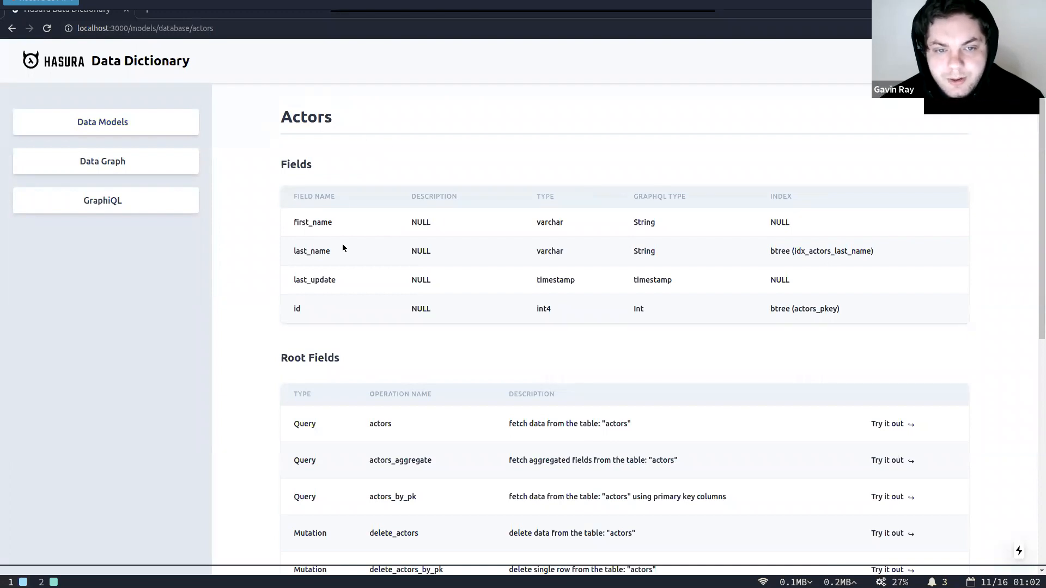
pyautogui.doubleClick(295, 164)
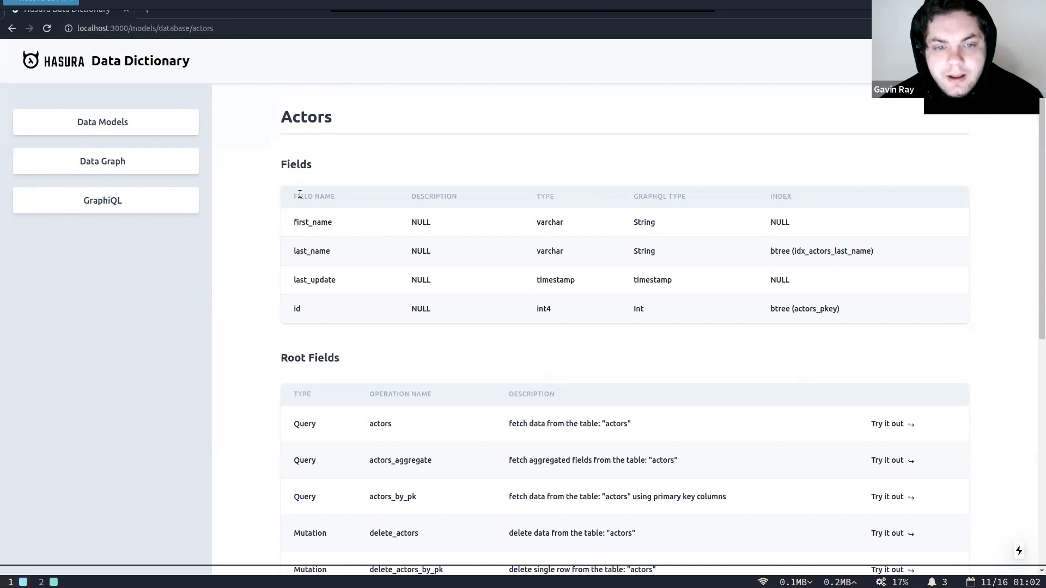
pyautogui.moveTo(335, 266)
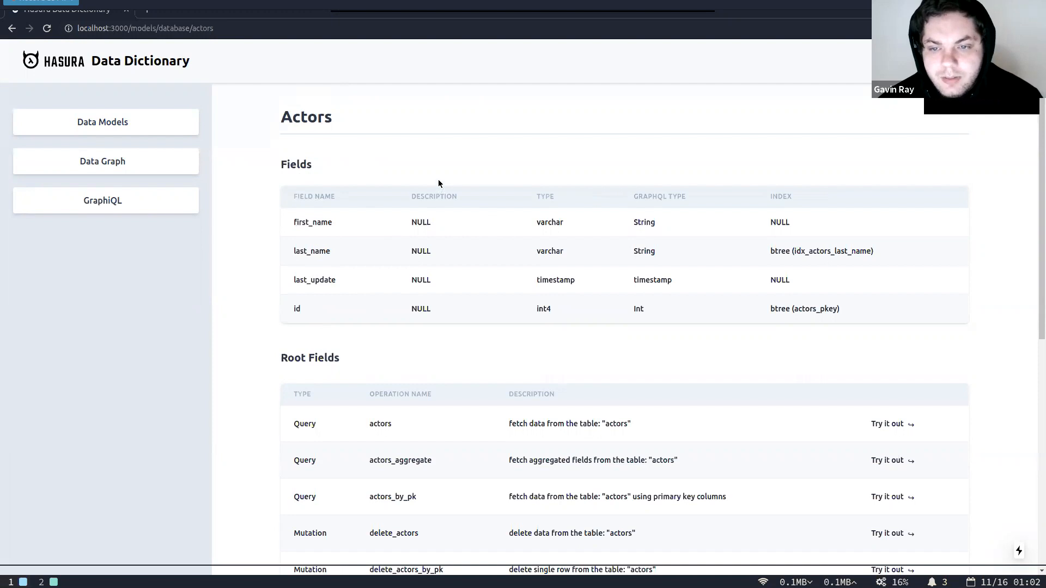
pyautogui.moveTo(645, 201)
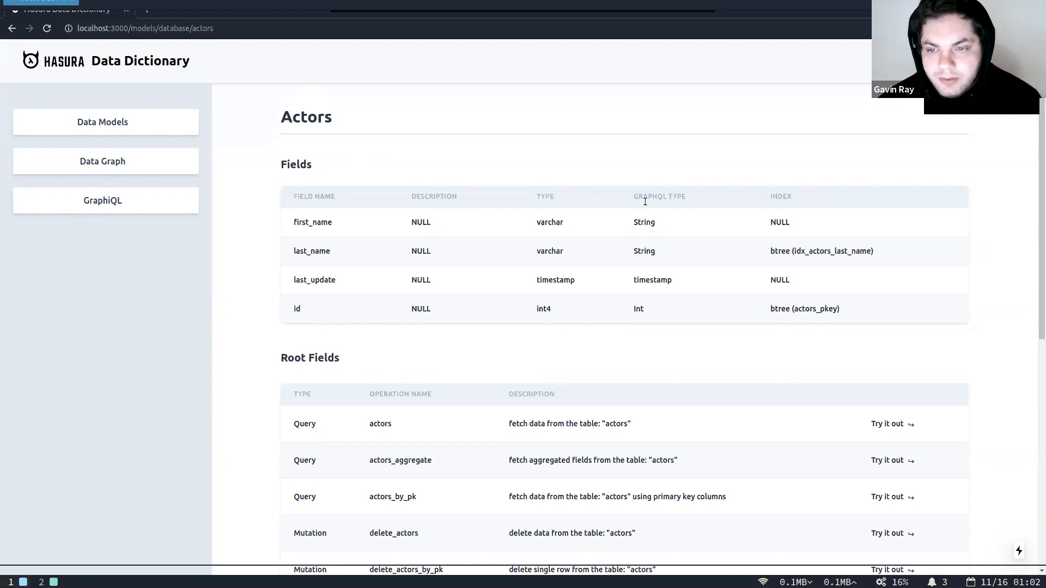
pyautogui.moveTo(786, 251)
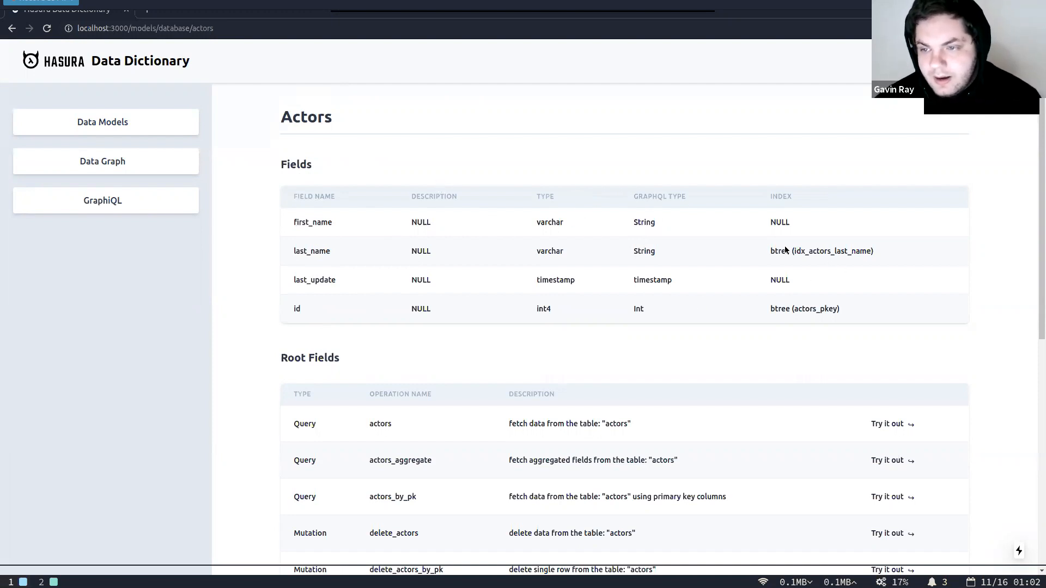
pyautogui.moveTo(692, 240)
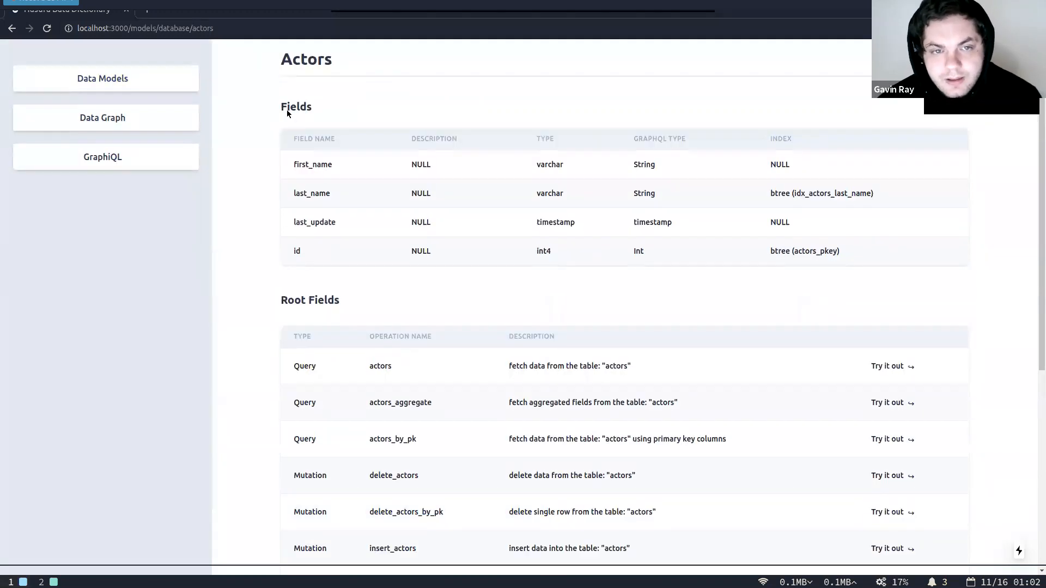
pyautogui.scroll(-3)
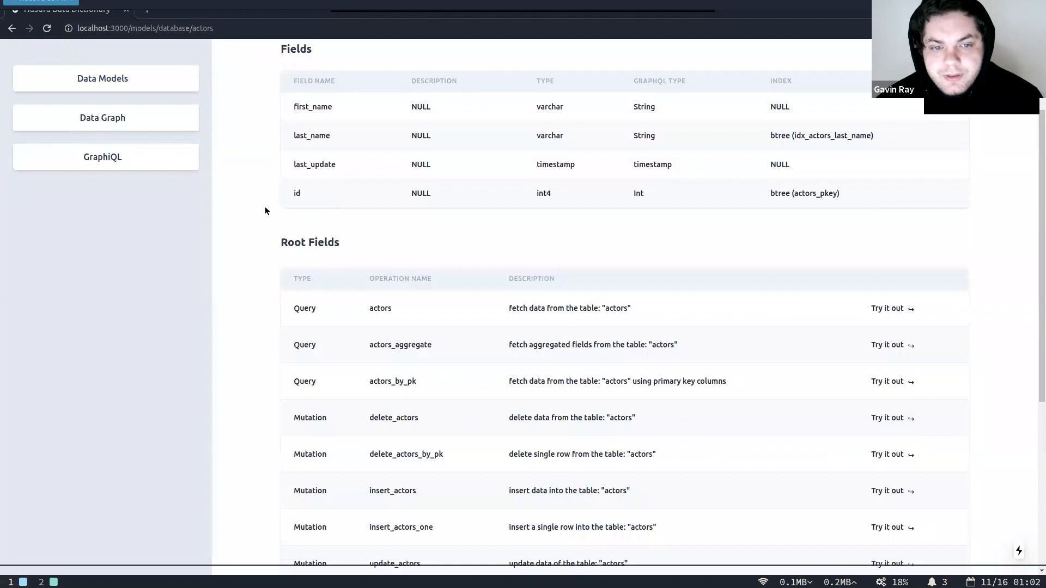
pyautogui.scroll(-3)
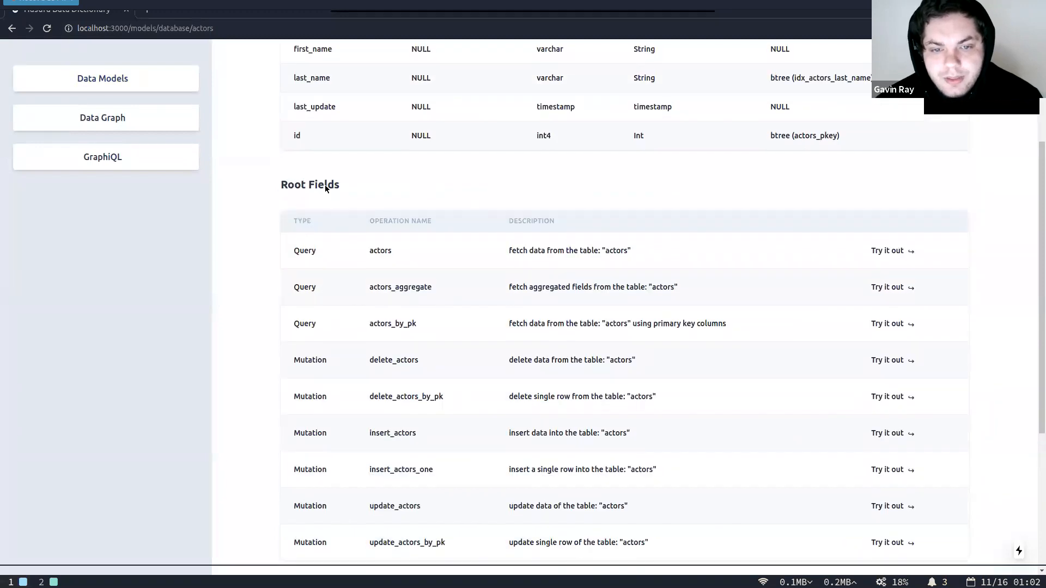
pyautogui.scroll(-3)
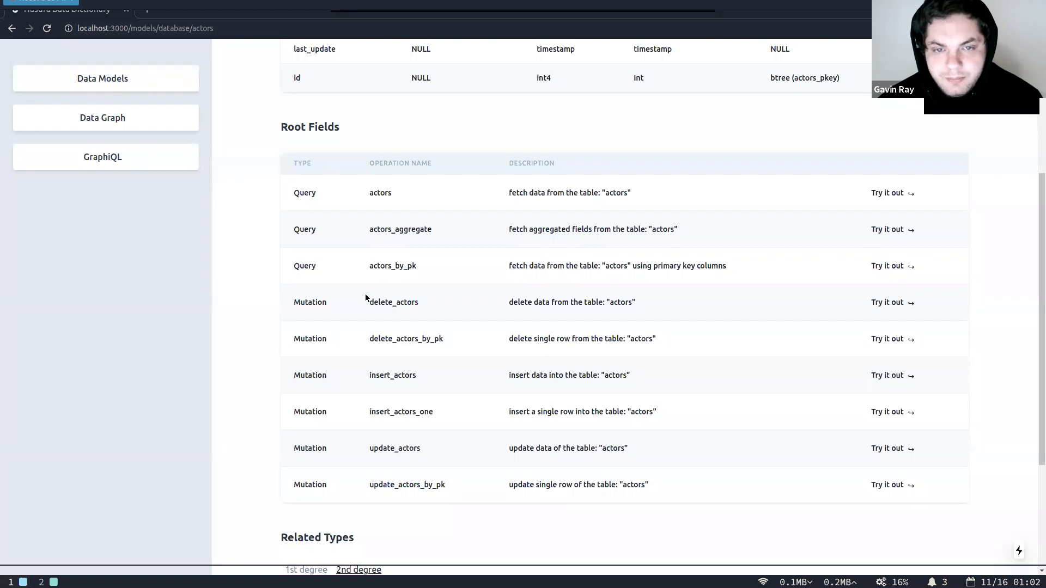
pyautogui.scroll(3)
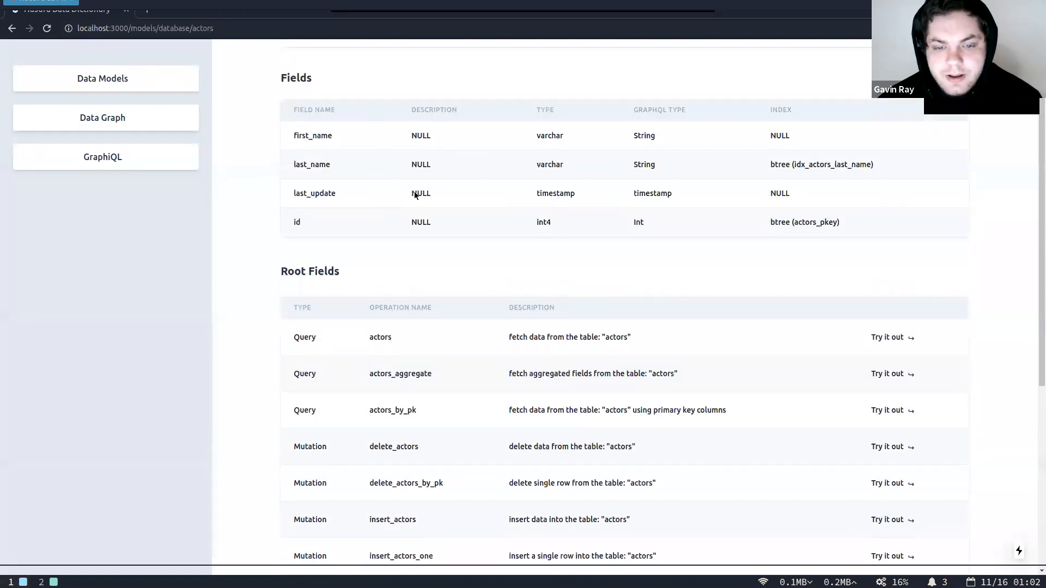
pyautogui.scroll(-3)
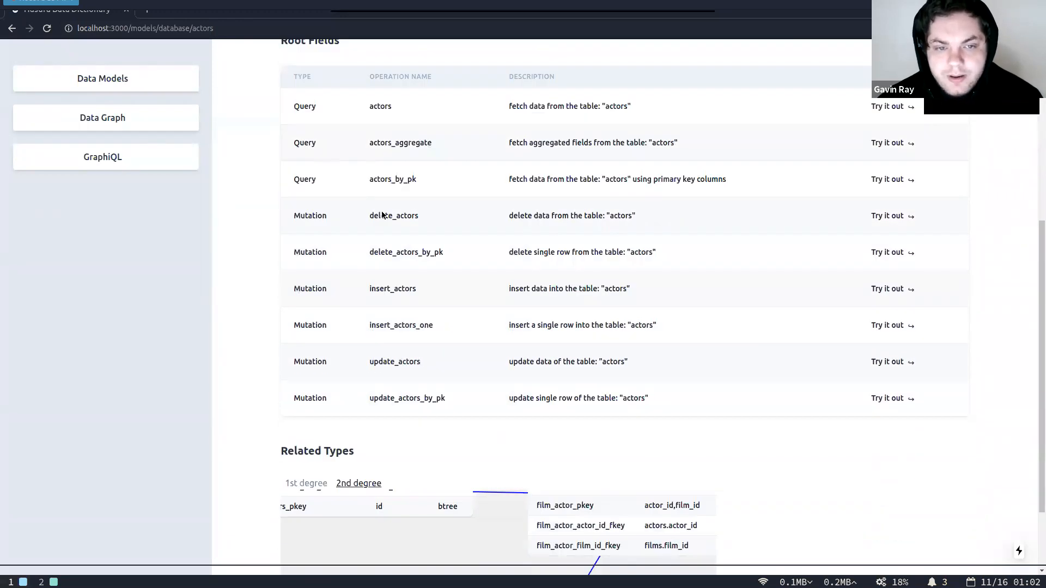
pyautogui.scroll(3)
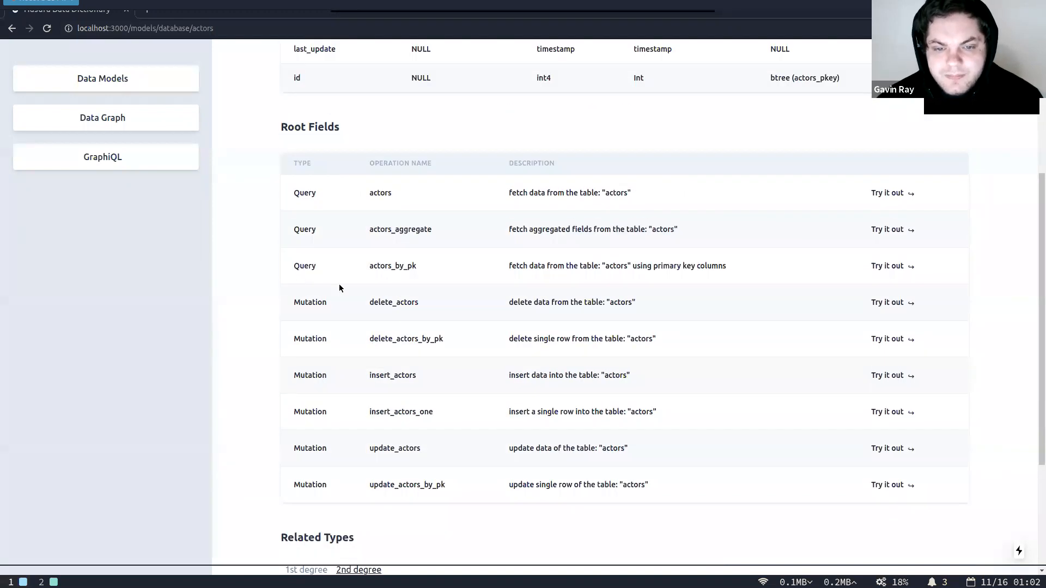
pyautogui.moveTo(350, 183)
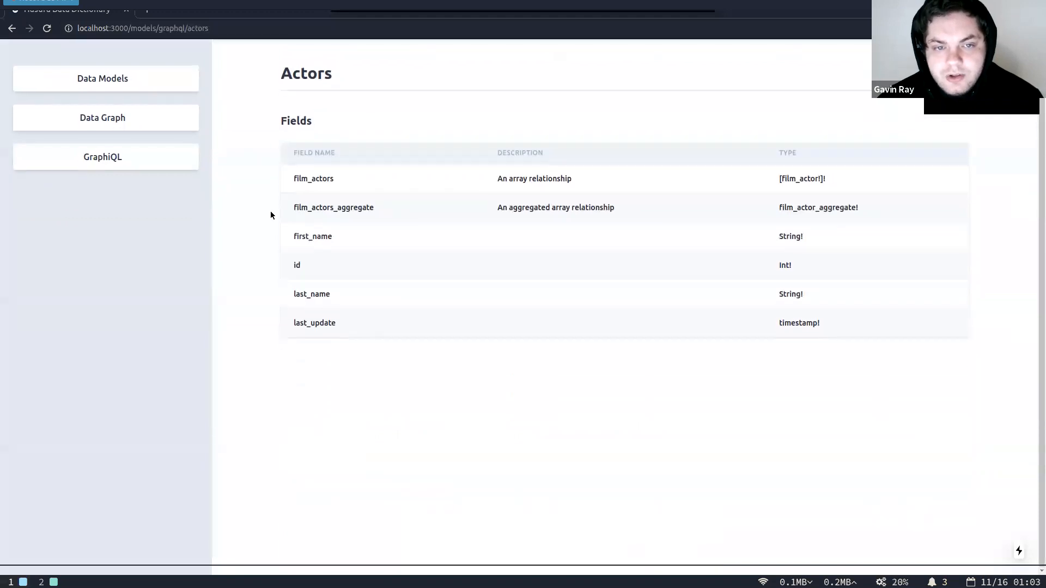
pyautogui.moveTo(308, 282)
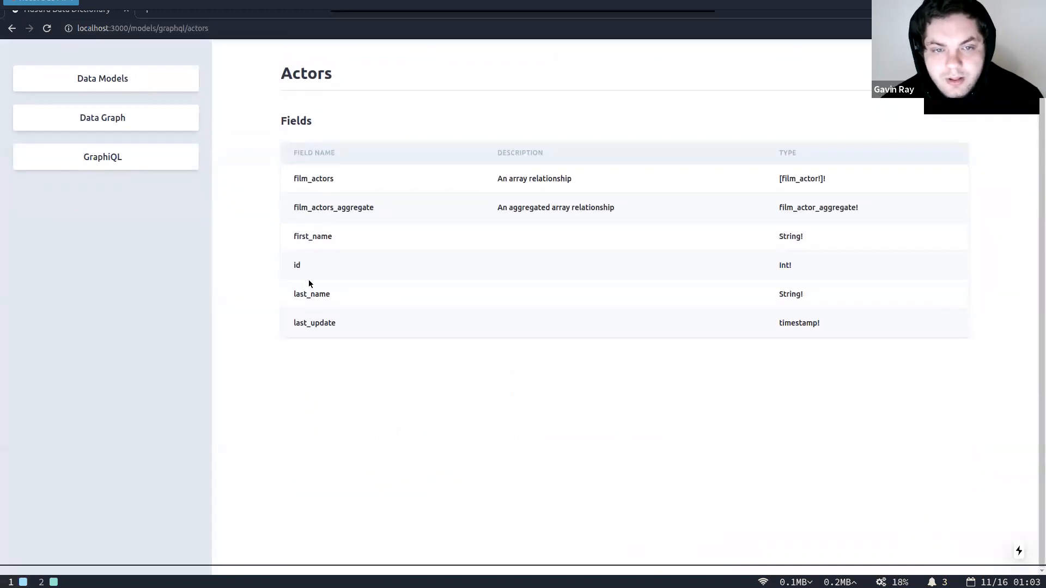
pyautogui.moveTo(886, 242)
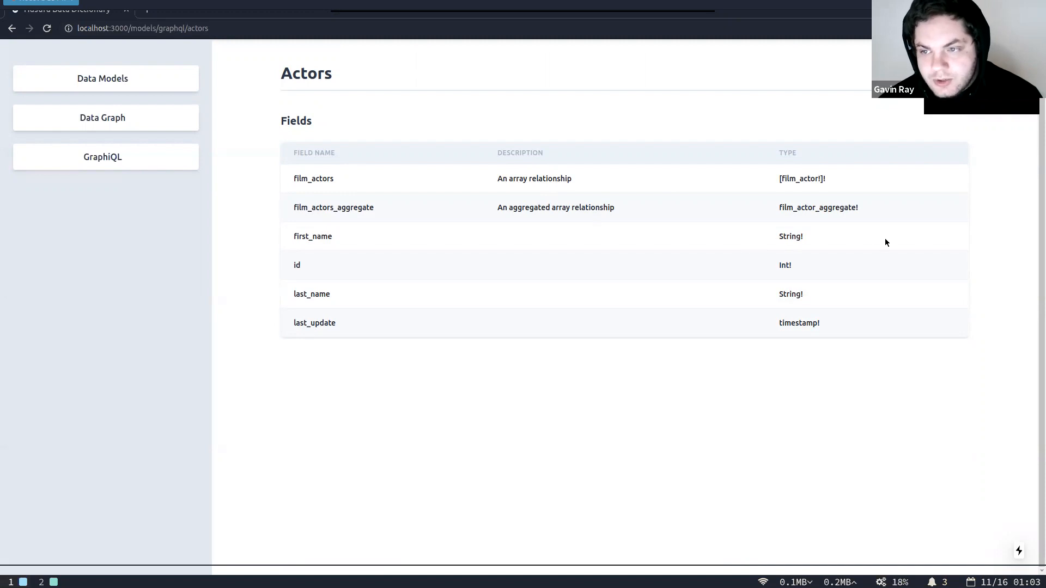
# Return to the actors page and explore its Related Types diagram at 2nd and 1st degree
pyautogui.click(12, 28)
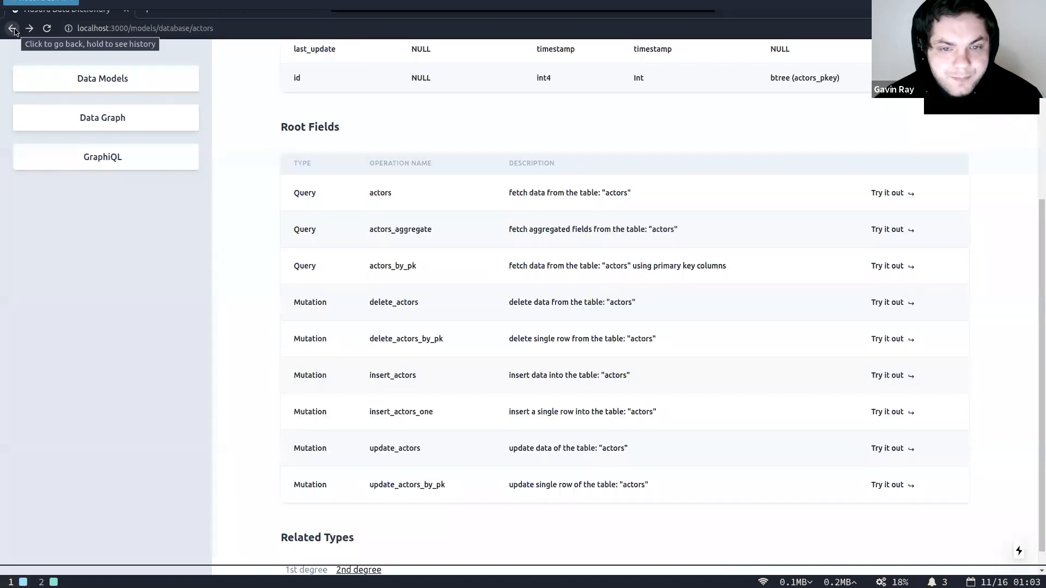
pyautogui.scroll(-3)
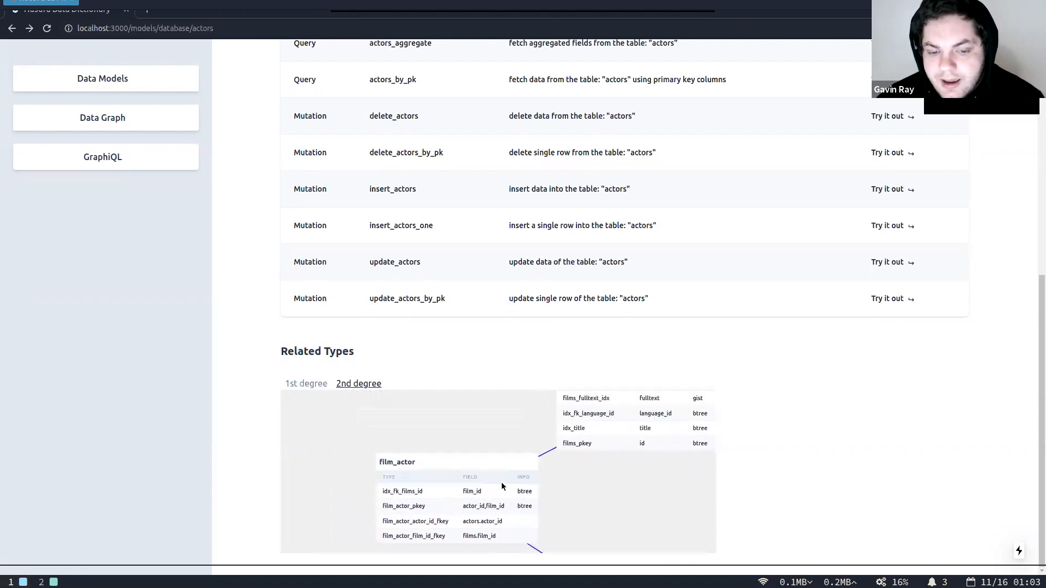
pyautogui.moveTo(462, 508)
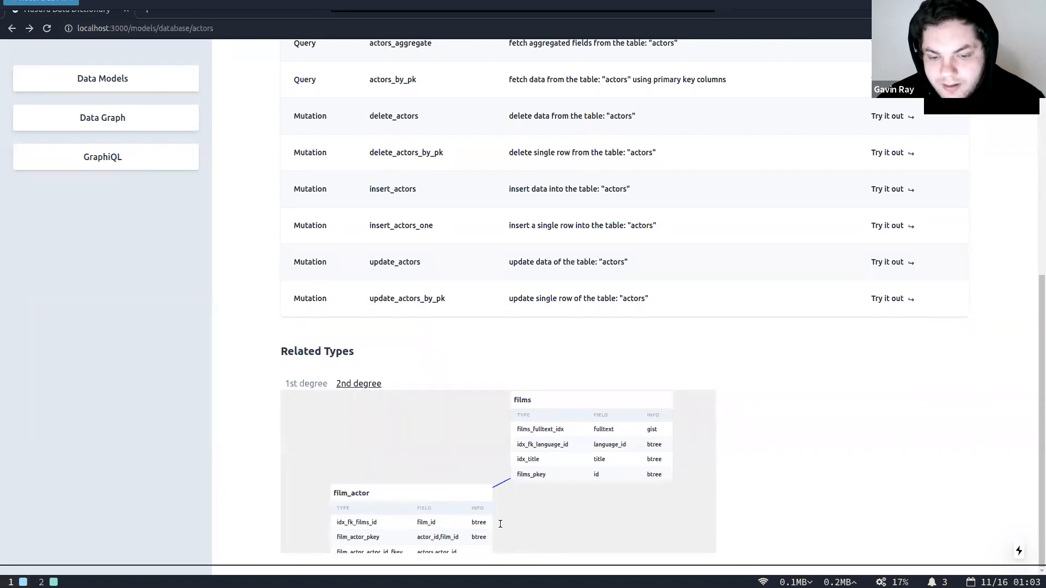
pyautogui.click(305, 383)
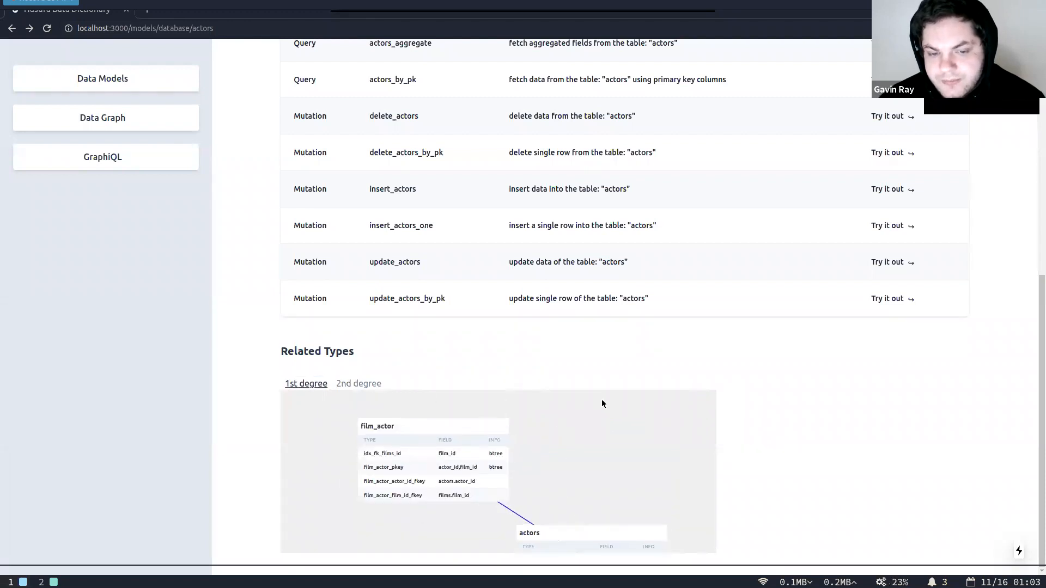
pyautogui.scroll(3)
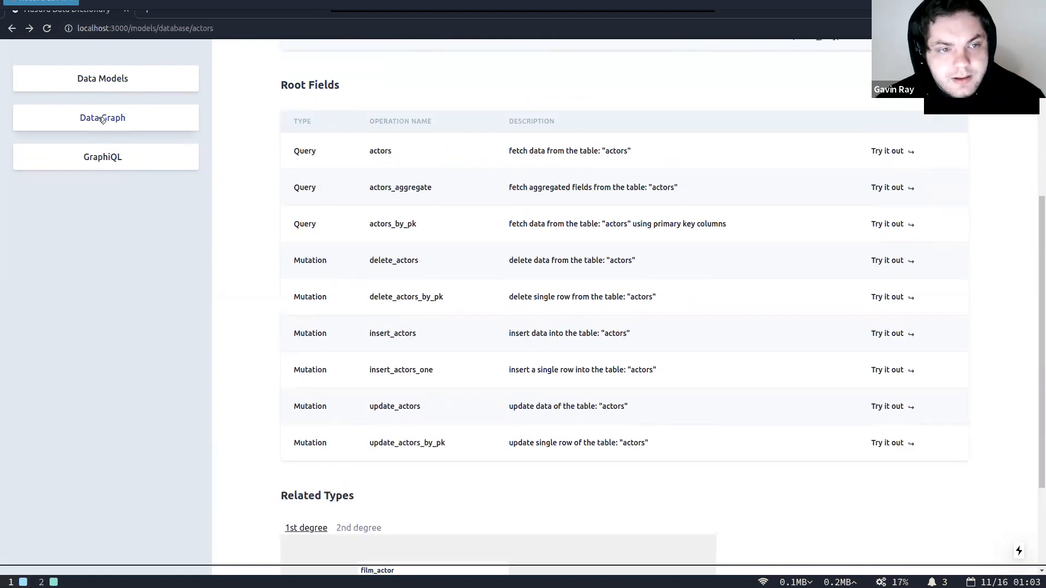
# Show the Data Graph and the albums popup with one array and one object relationship
pyautogui.click(101, 118)
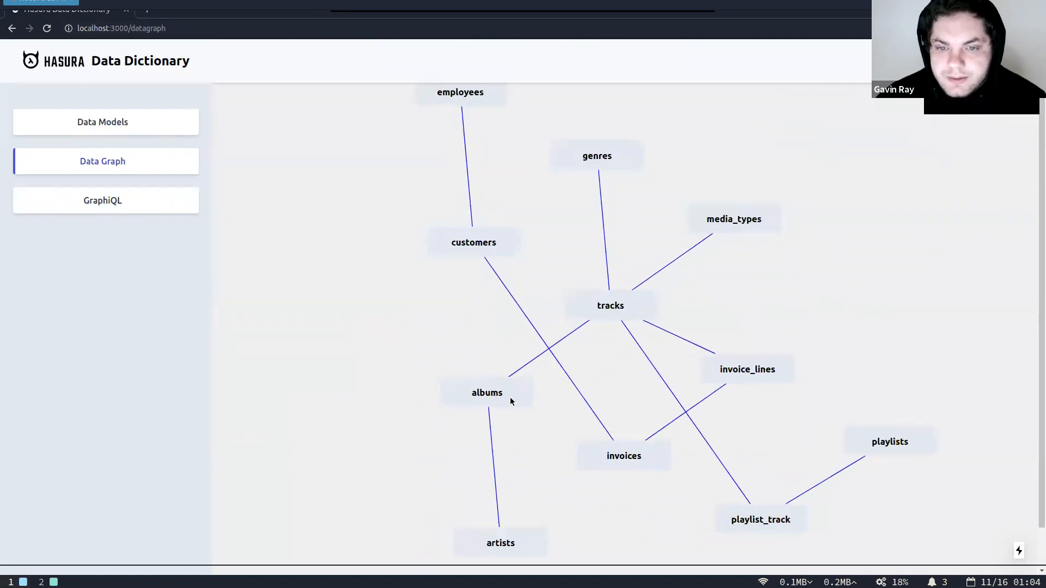
pyautogui.moveTo(490, 393)
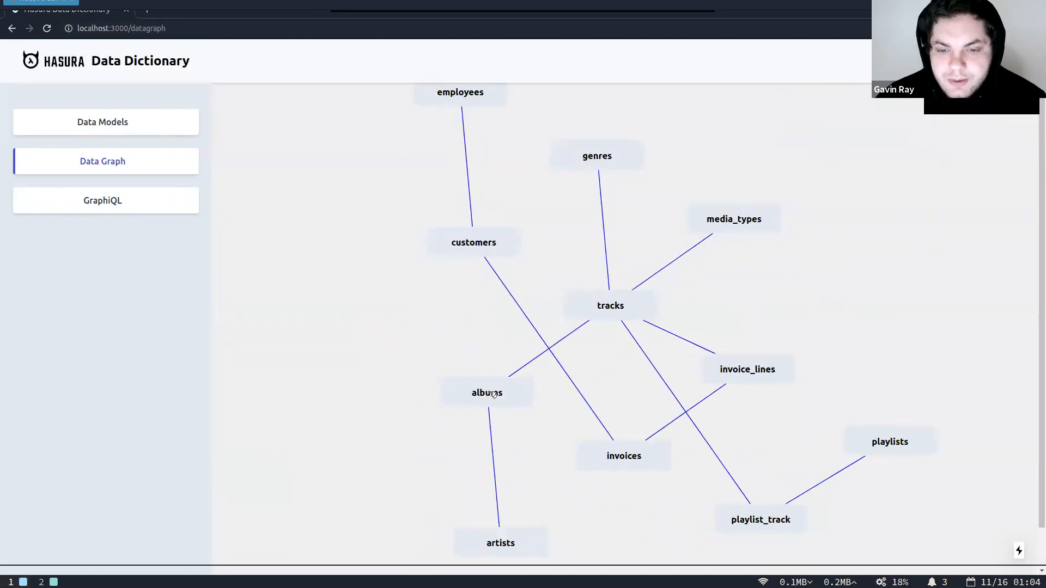
pyautogui.click(486, 392)
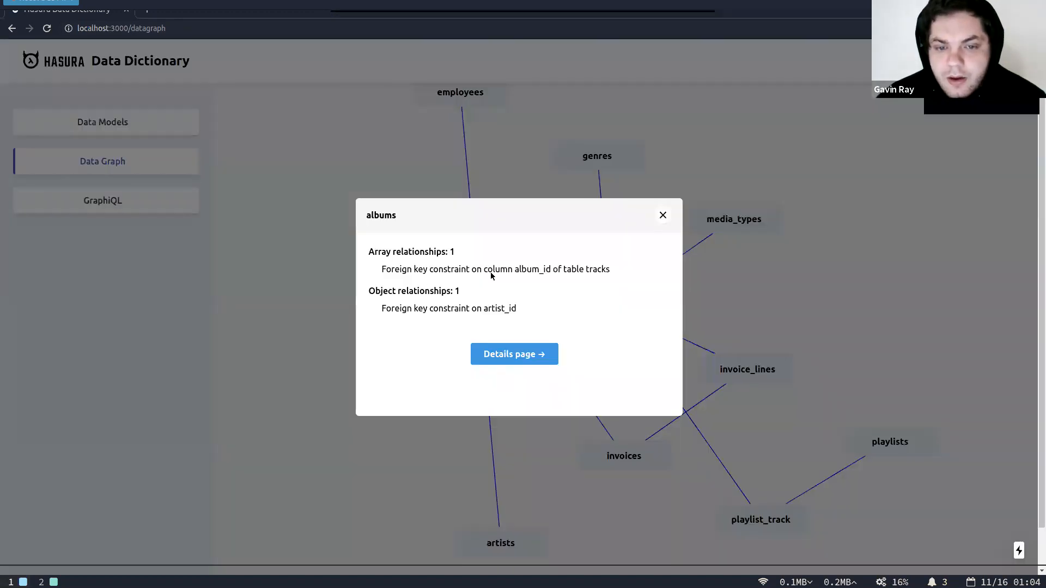
pyautogui.moveTo(418, 223)
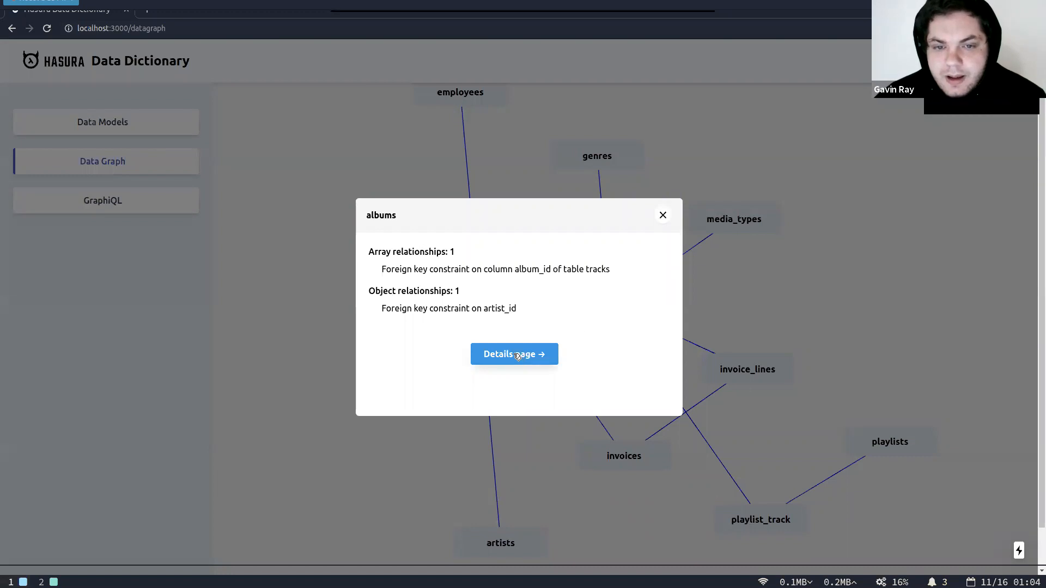
# Open the albums details page and scroll through its fields and 2nd-degree related types
pyautogui.click(514, 353)
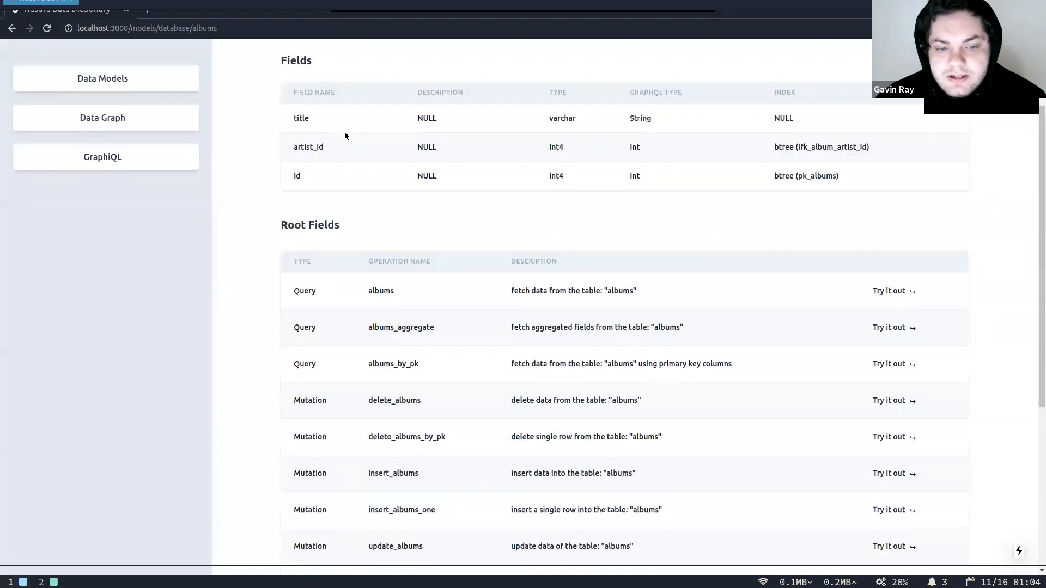
pyautogui.scroll(-3)
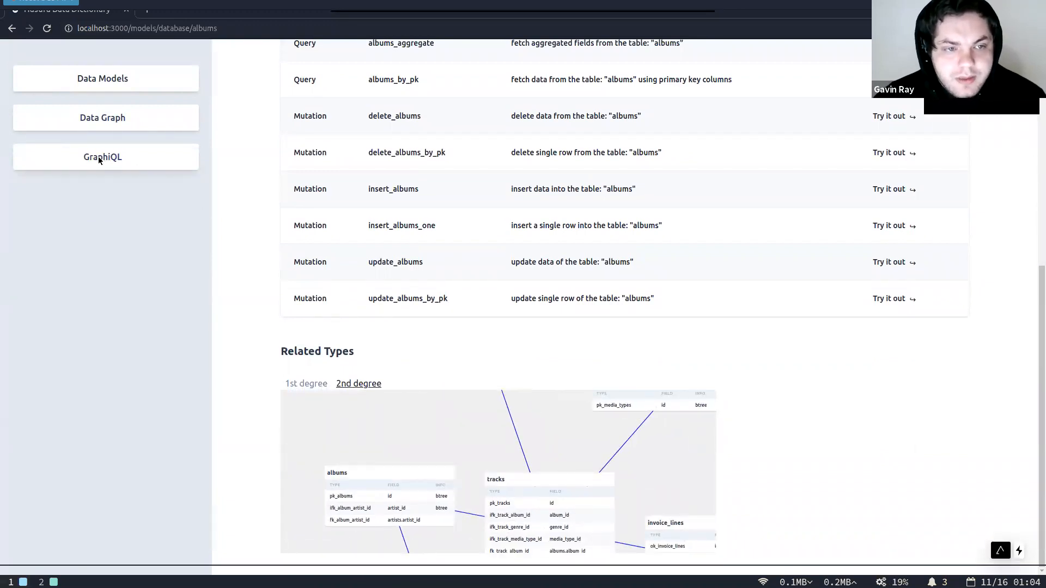
pyautogui.click(103, 157)
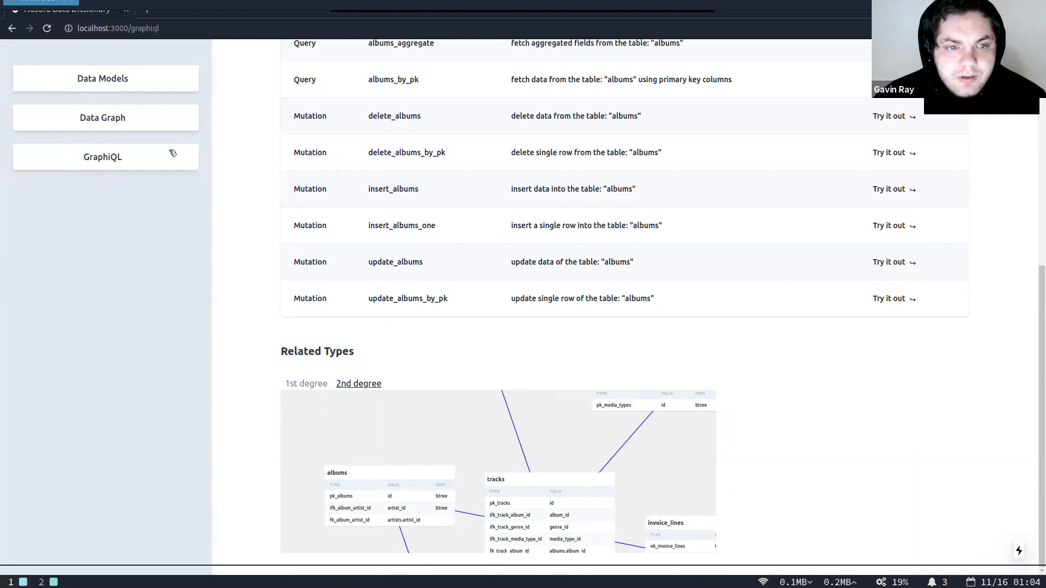
# Run an actors query for id, first_name and last_name, then browse query_root's fields
pyautogui.click(102, 157)
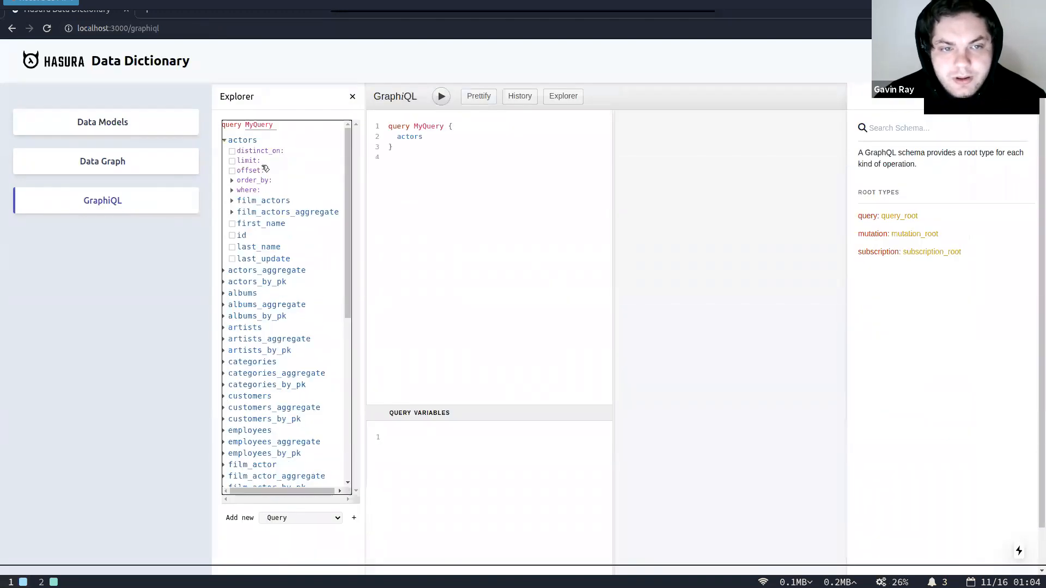
pyautogui.click(232, 247)
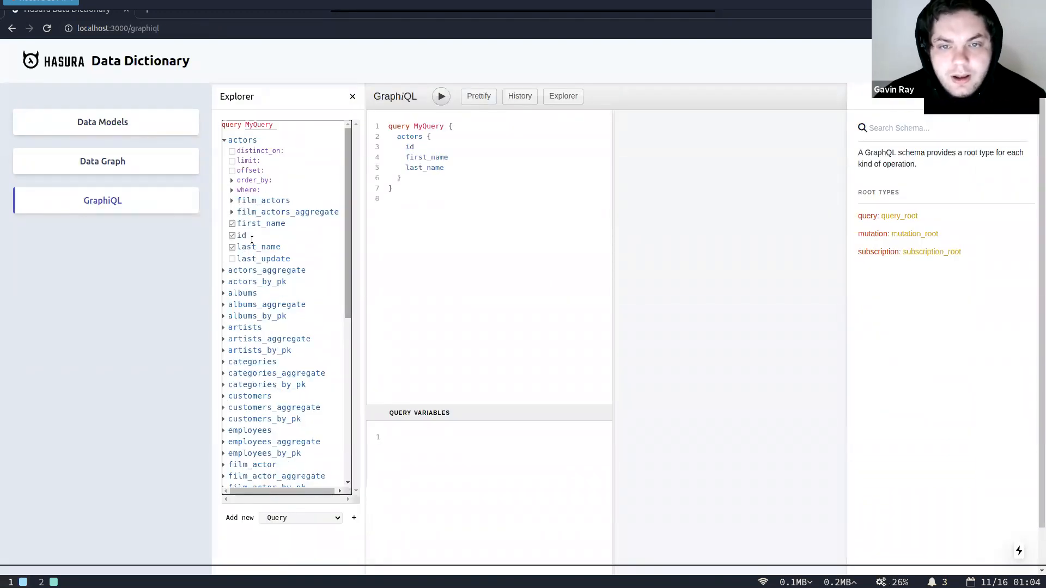
pyautogui.click(440, 96)
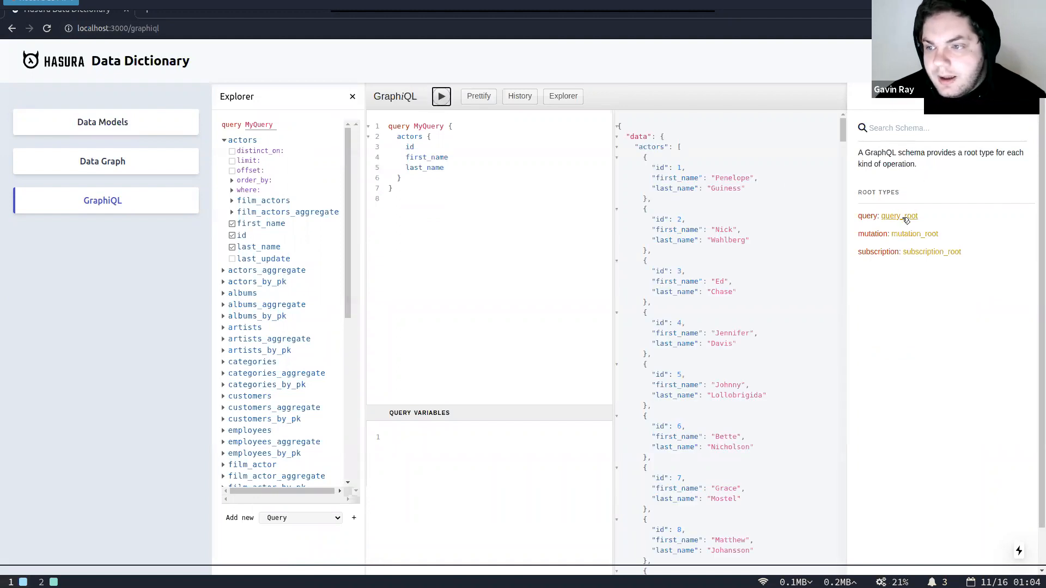
pyautogui.click(900, 216)
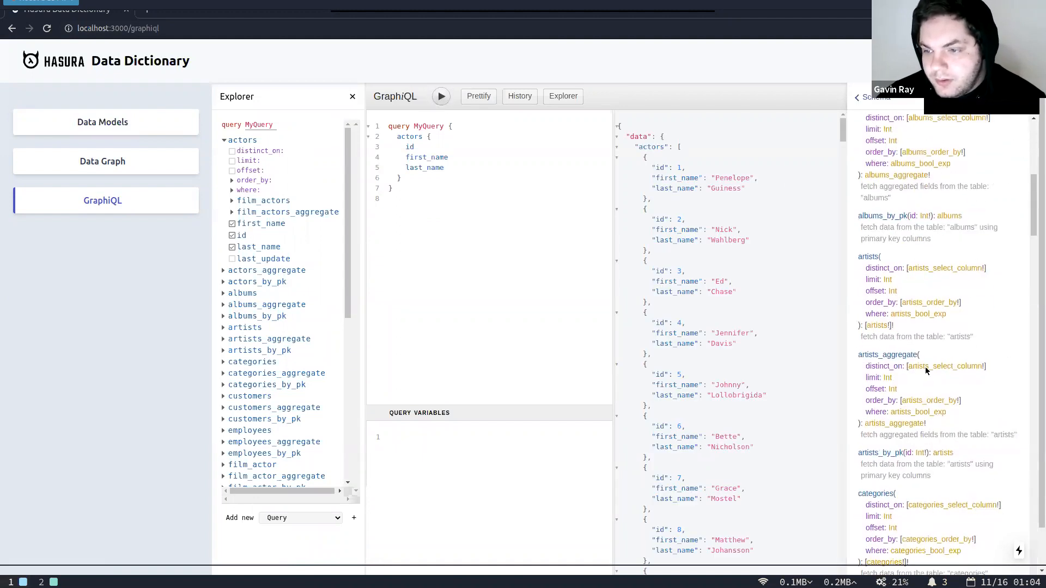
pyautogui.scroll(3)
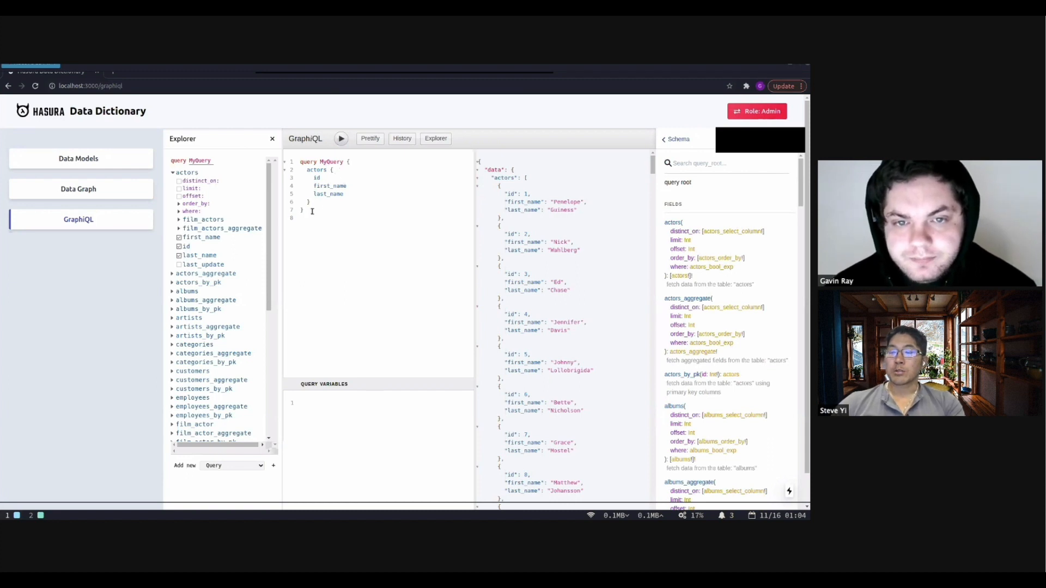
pyautogui.moveTo(249, 188)
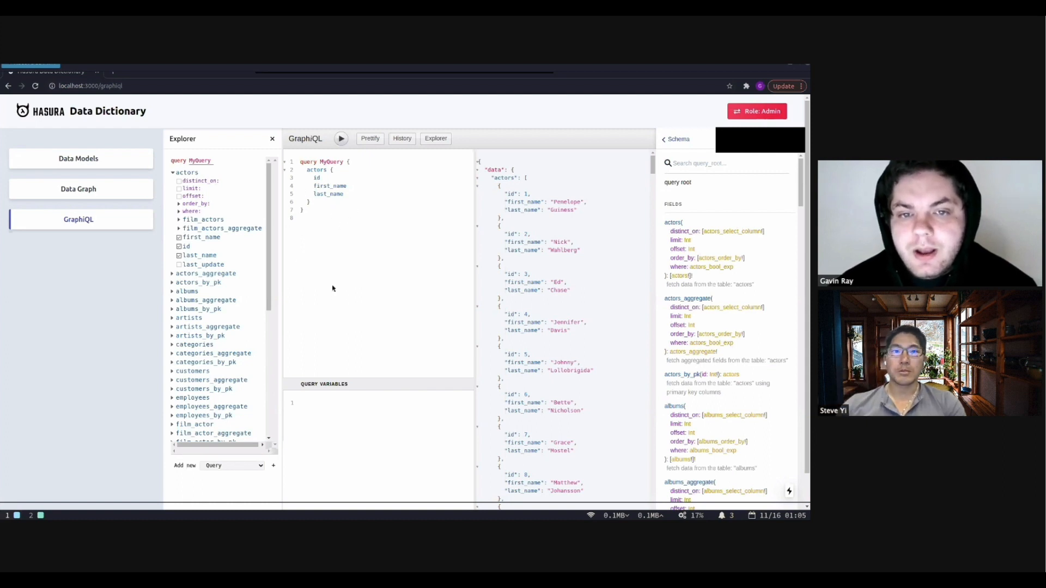
pyautogui.moveTo(365, 198)
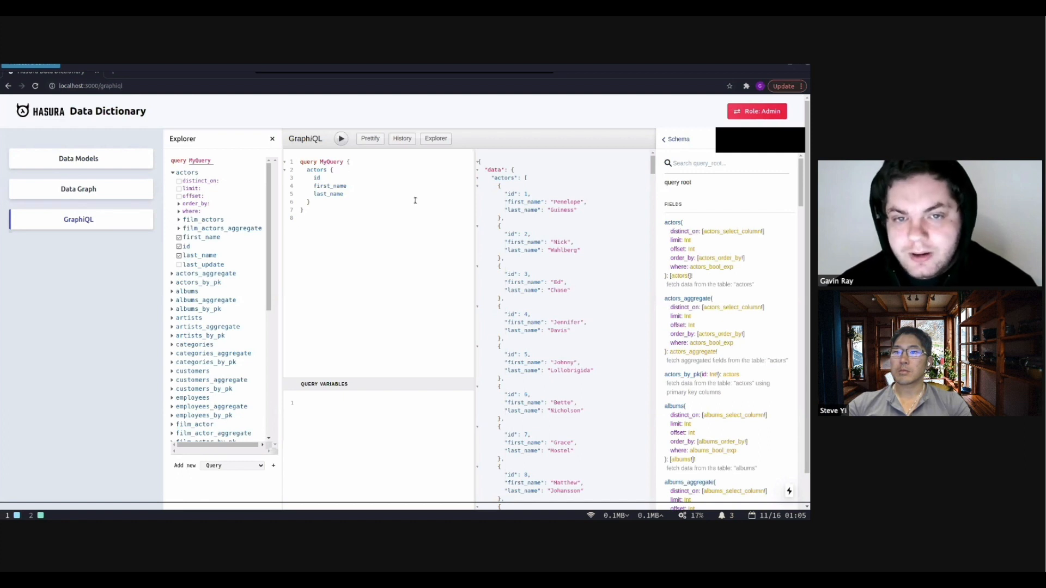
pyautogui.moveTo(465, 285)
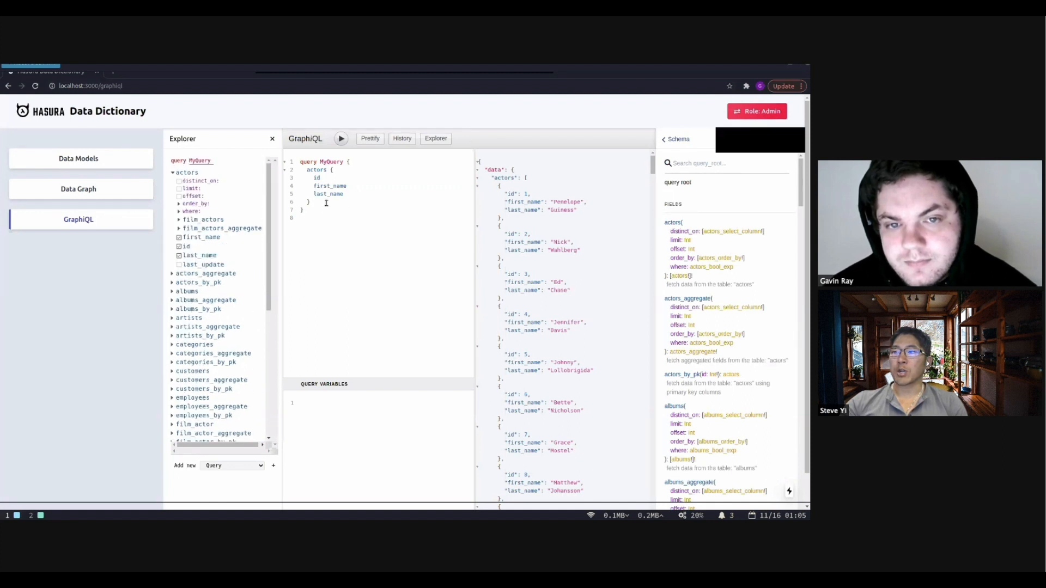
# Select and delete the actors block so MyQuery has an empty body
pyautogui.moveTo(335, 185); pyautogui.dragTo(314, 194)
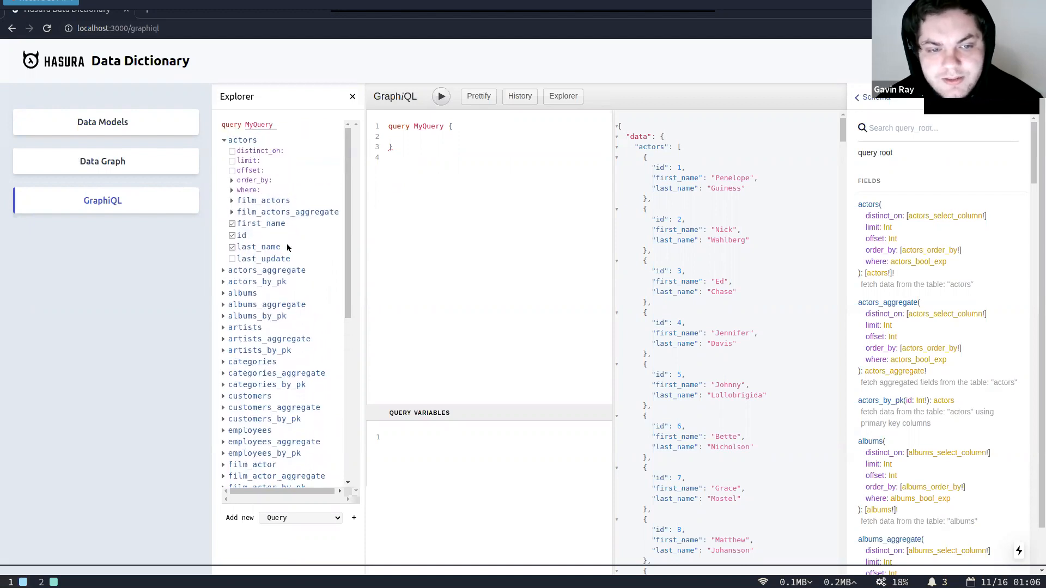
pyautogui.scroll(-3)
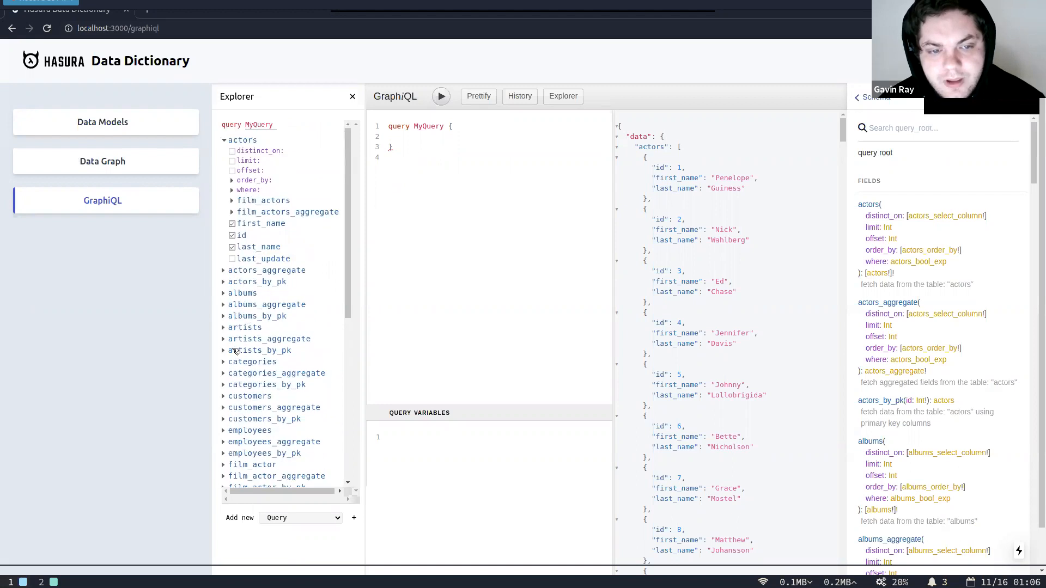
pyautogui.scroll(-3)
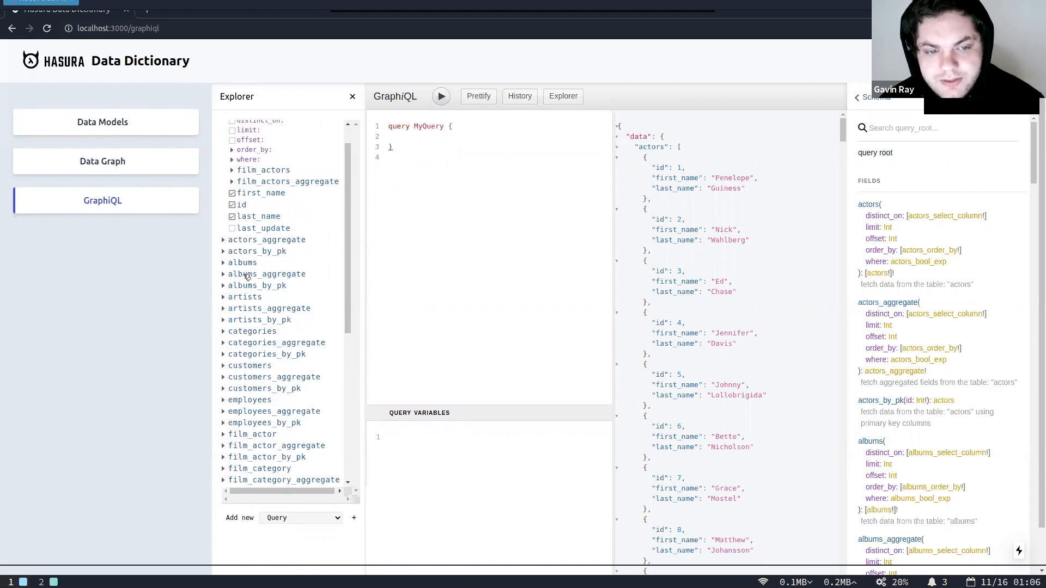
pyautogui.scroll(-3)
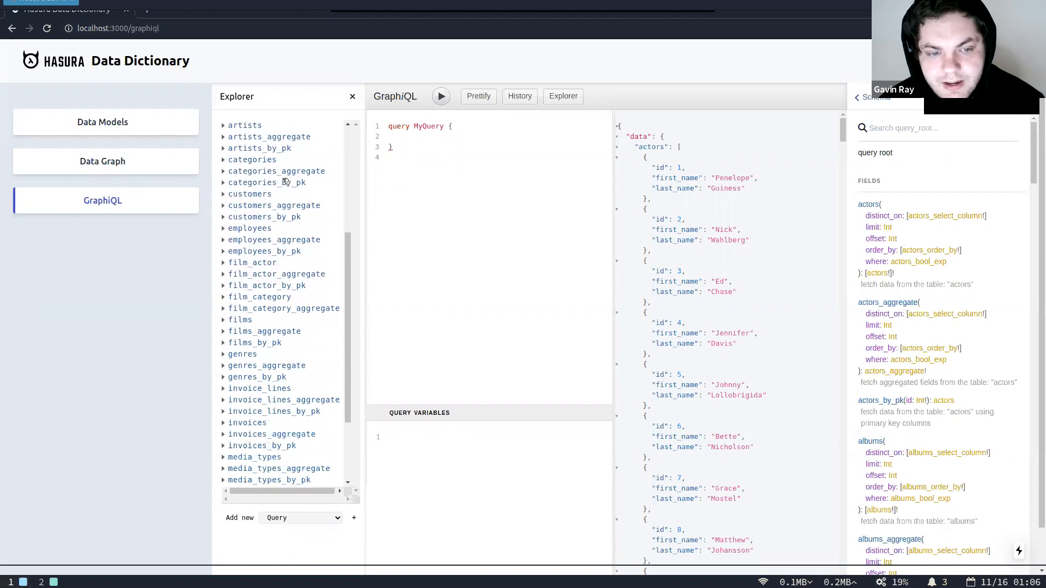
pyautogui.scroll(-3)
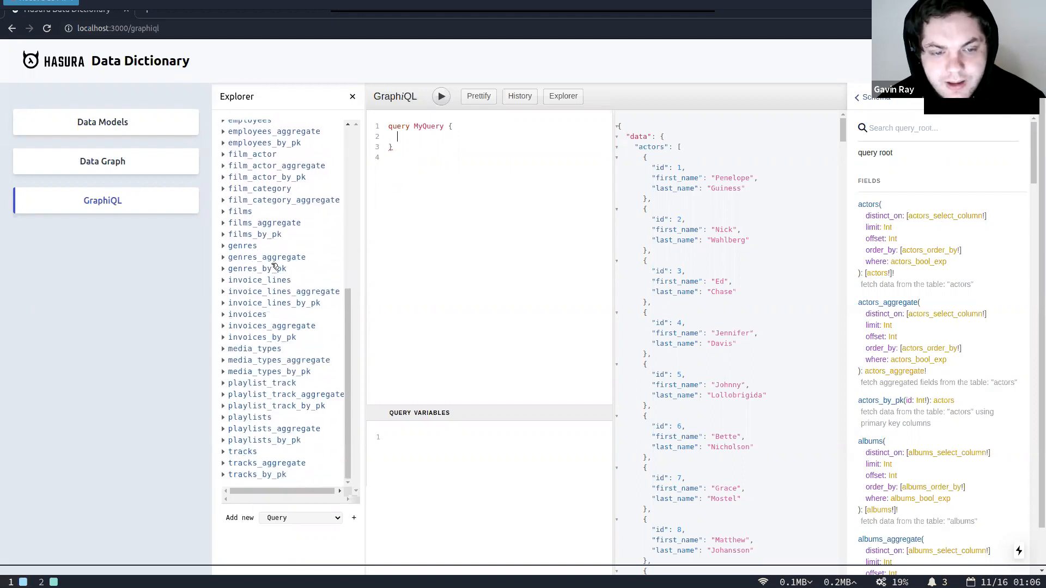
pyautogui.scroll(3)
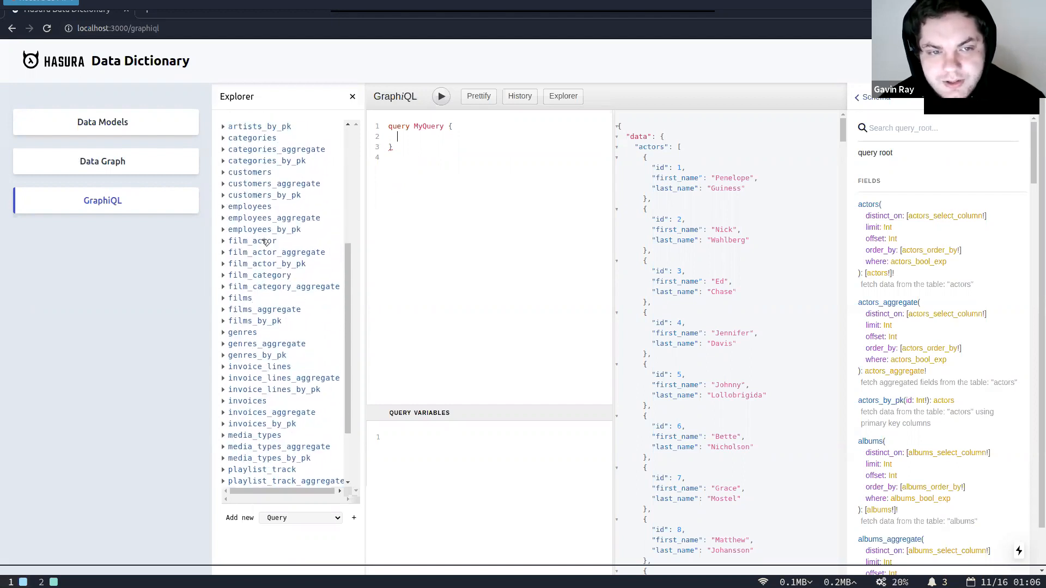
pyautogui.moveTo(332, 230)
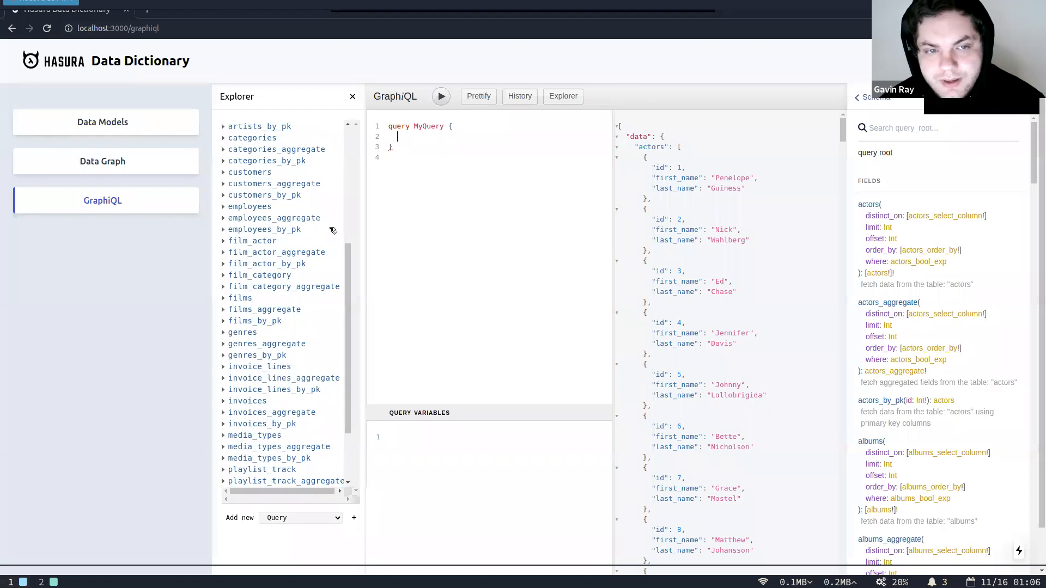
pyautogui.scroll(-3)
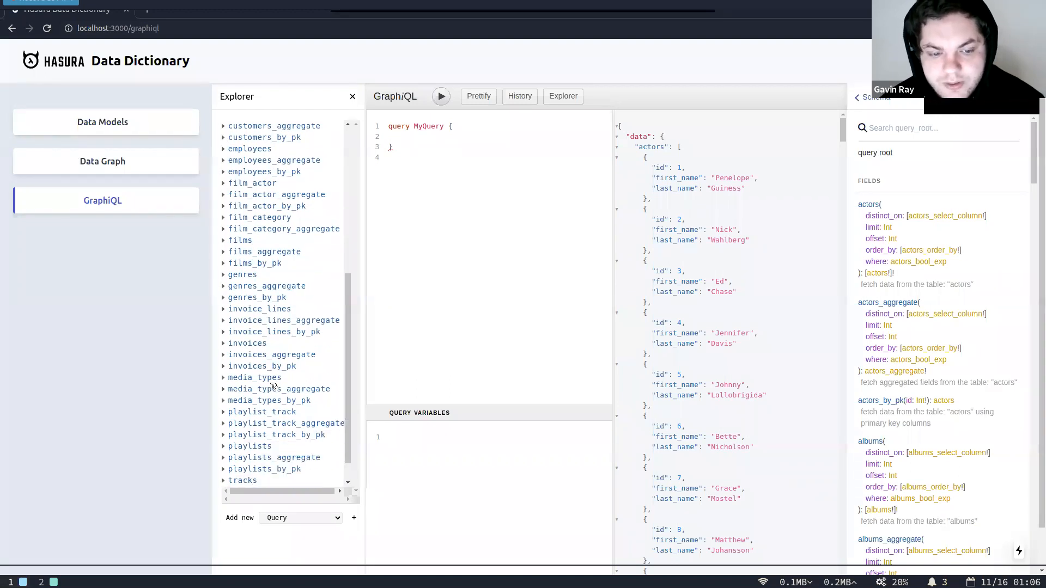
pyautogui.scroll(-3)
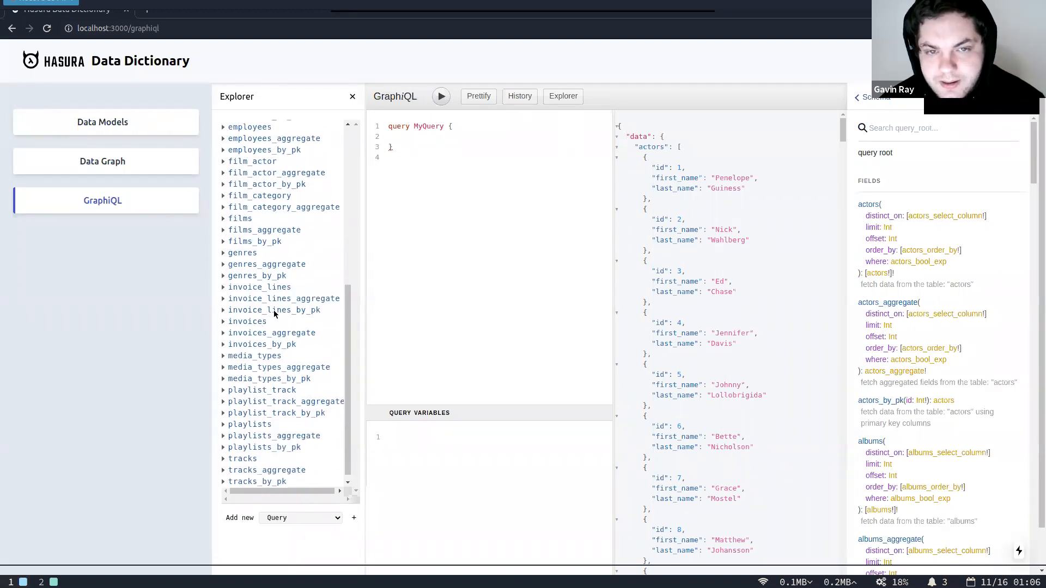
# Run invoices_aggregate summing total where customer_id equals 1, returning 39.62
pyautogui.click(271, 333)
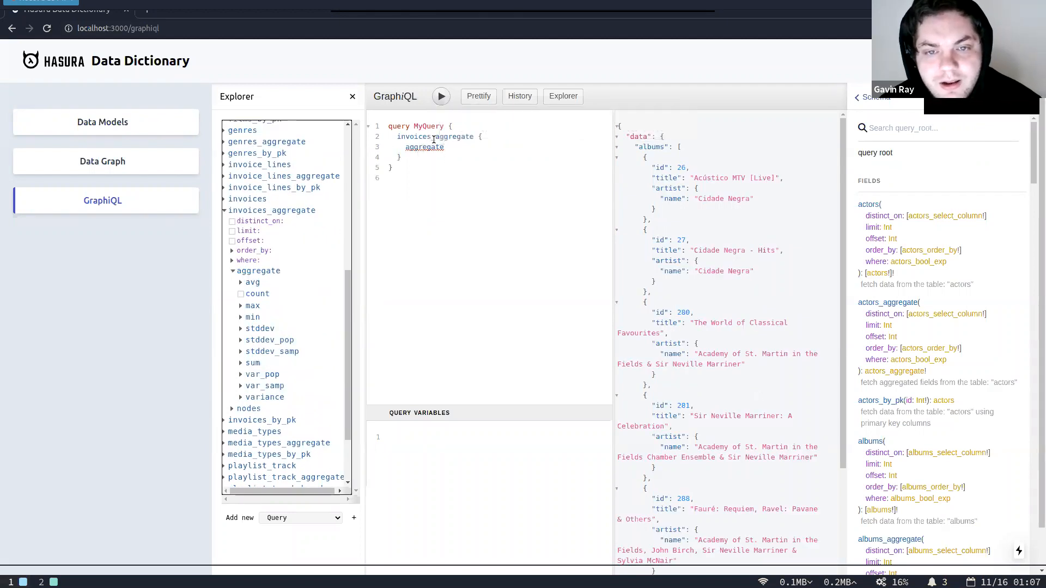
pyautogui.moveTo(269, 308)
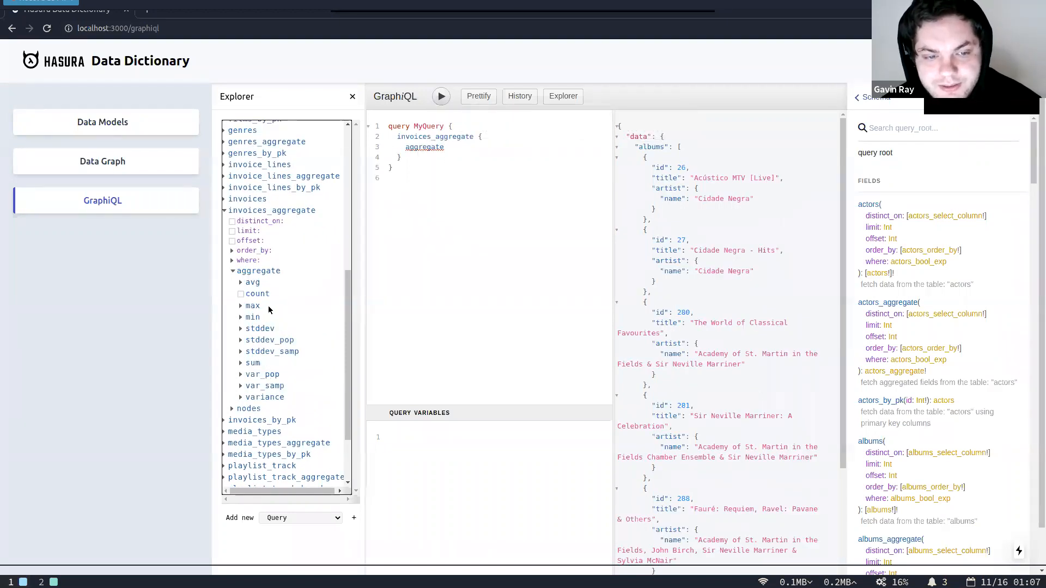
pyautogui.click(252, 362)
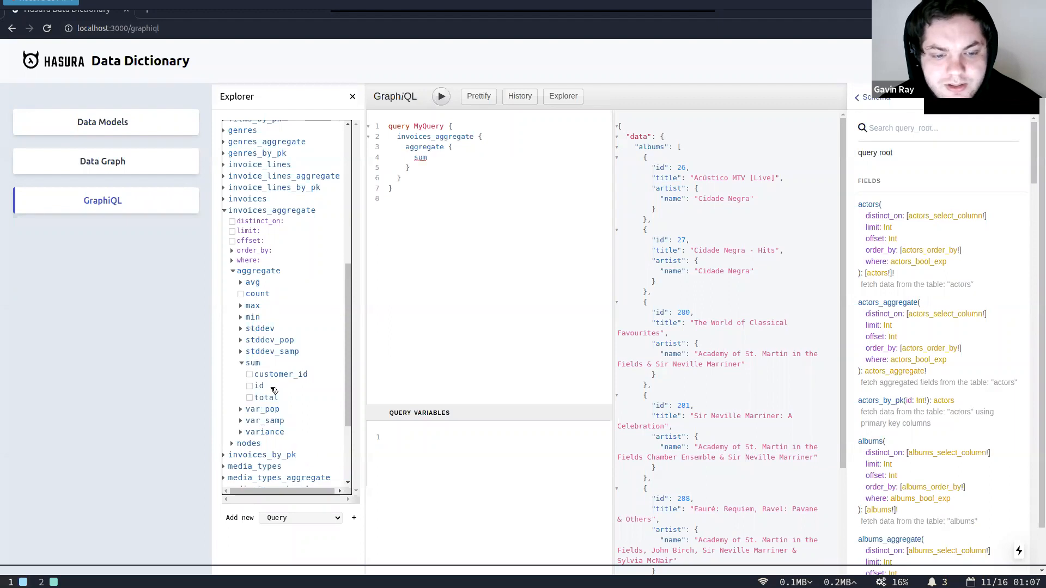
pyautogui.click(250, 397)
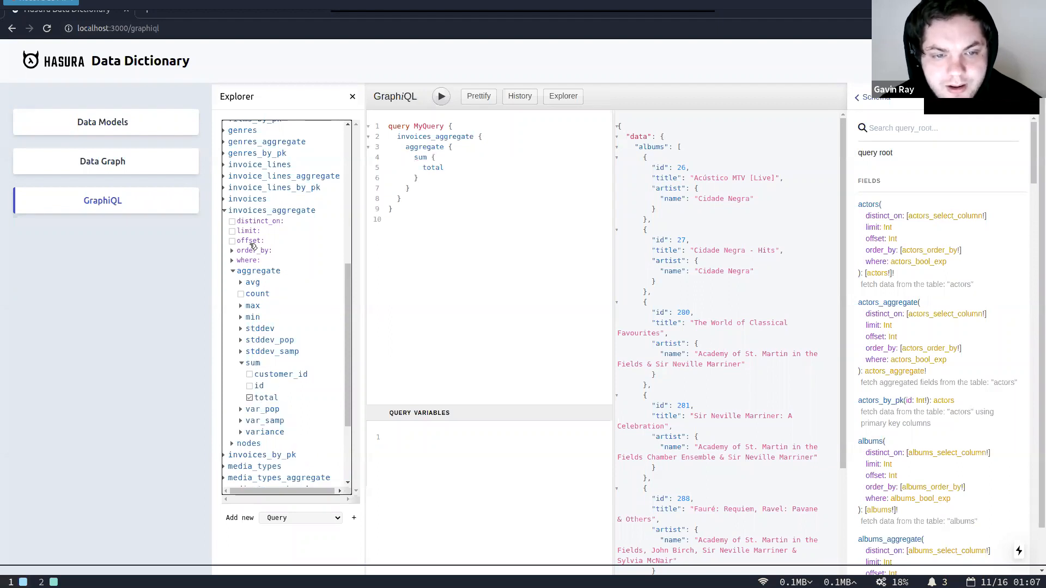
pyautogui.click(247, 259)
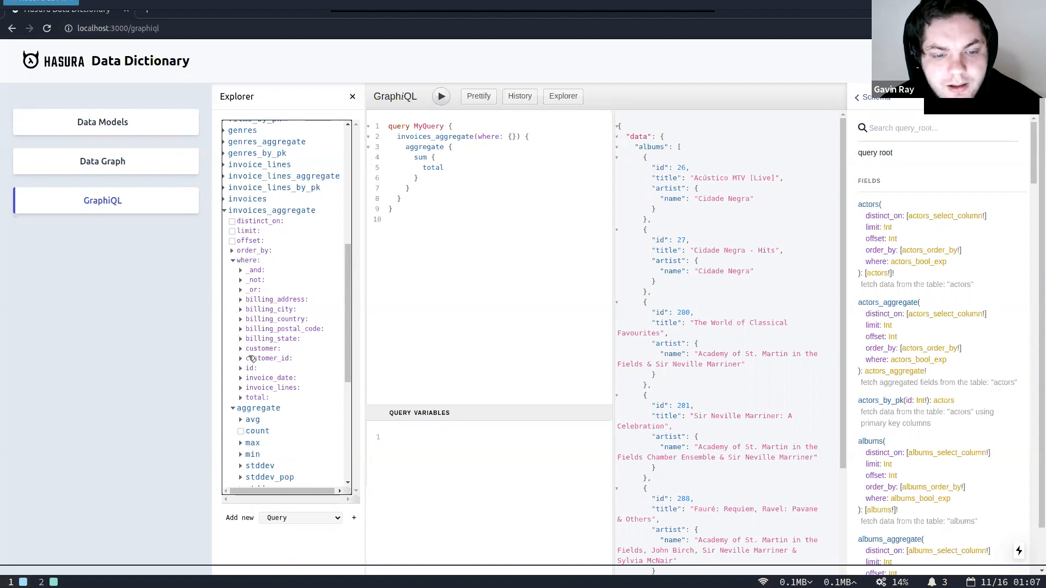
pyautogui.click(271, 357)
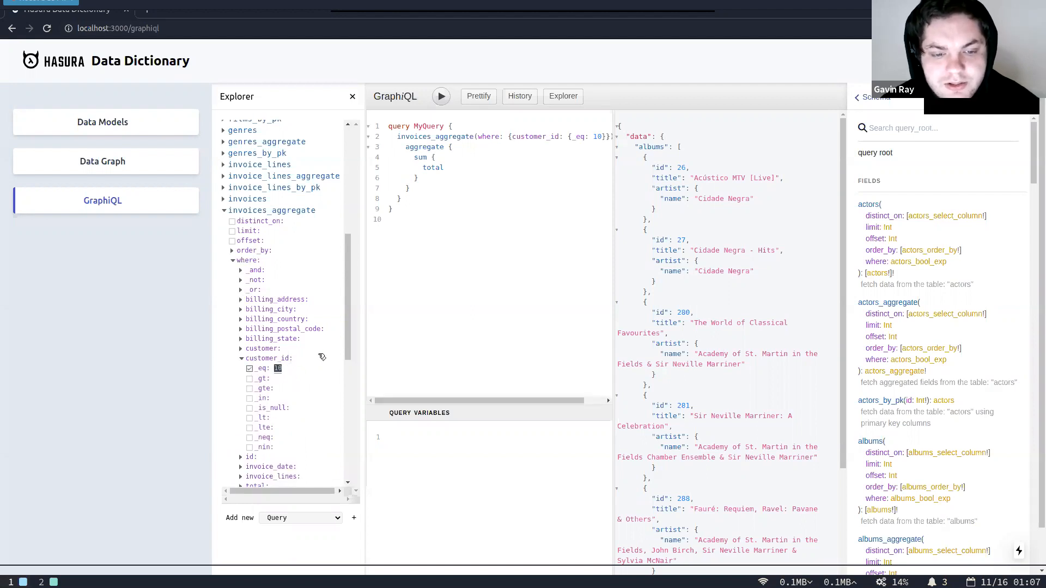
pyautogui.click(440, 96)
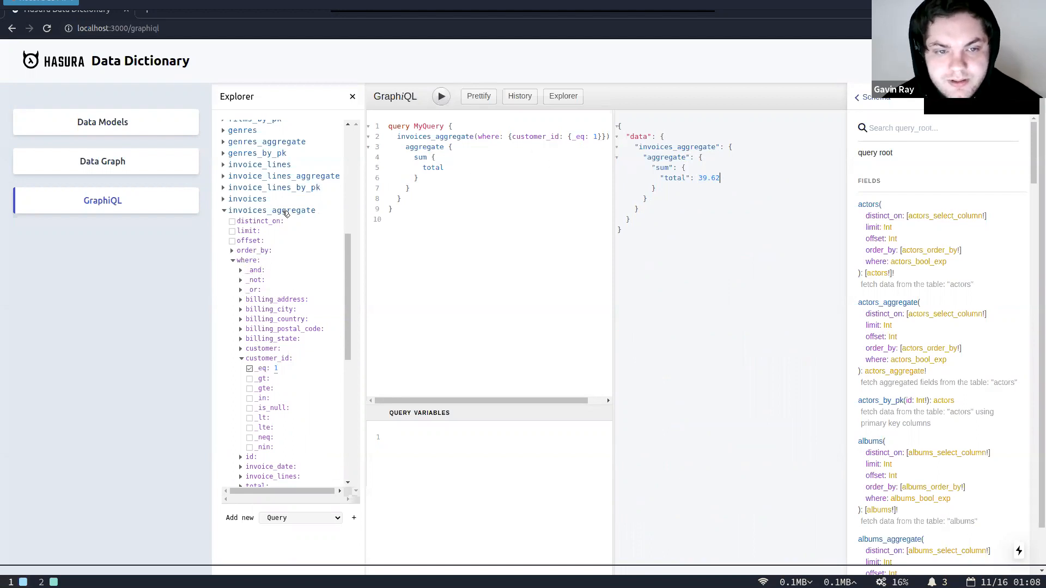
pyautogui.scroll(-3)
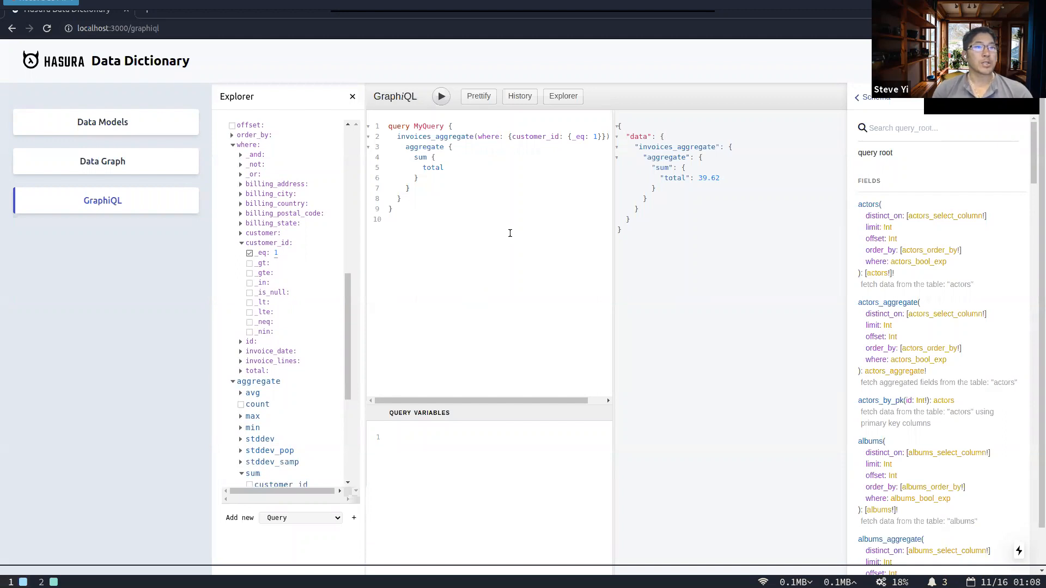
pyautogui.scroll(3)
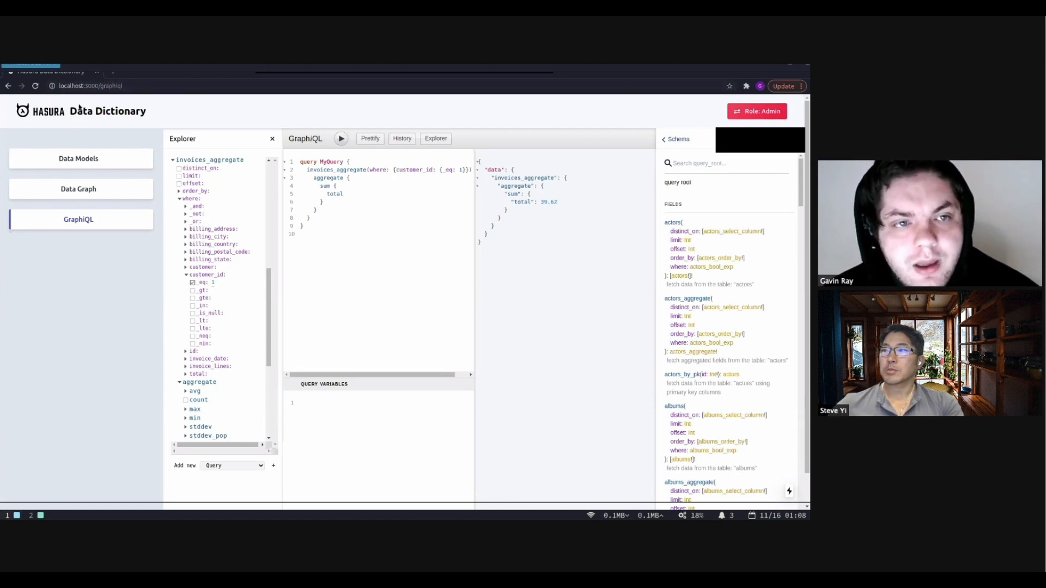
pyautogui.click(200, 10)
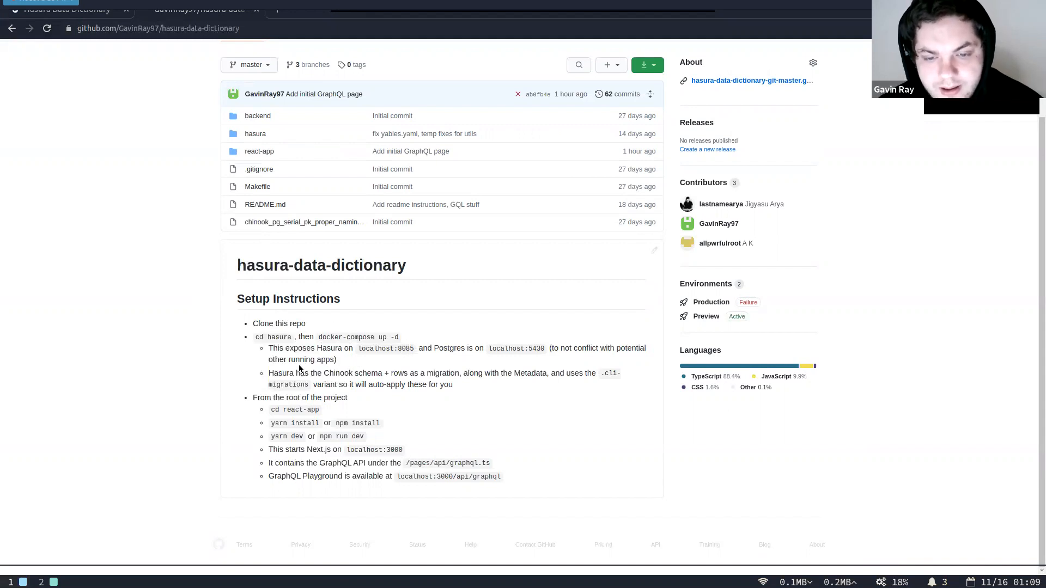
pyautogui.moveTo(477, 349)
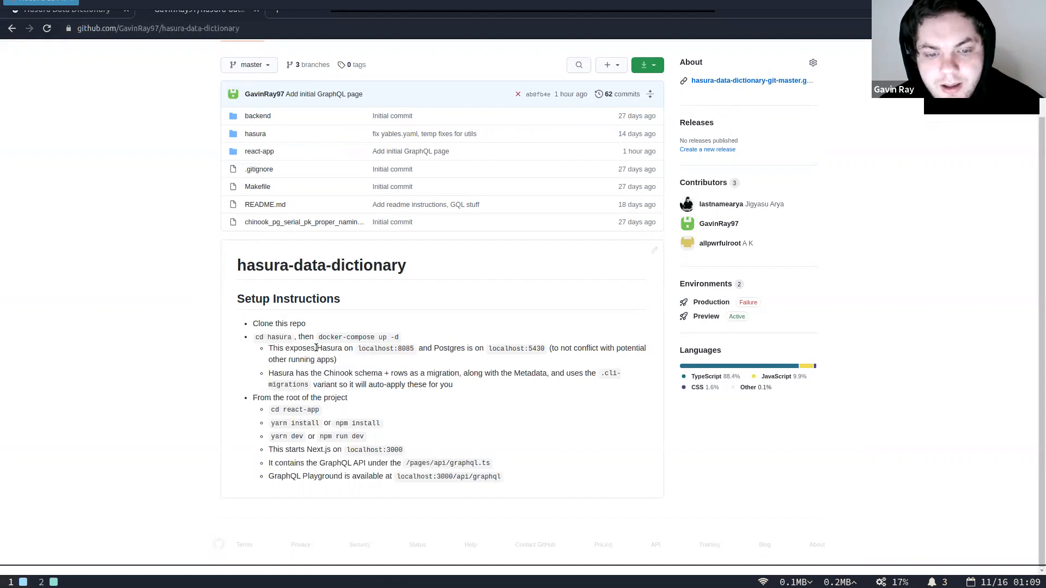
pyautogui.moveTo(385, 414)
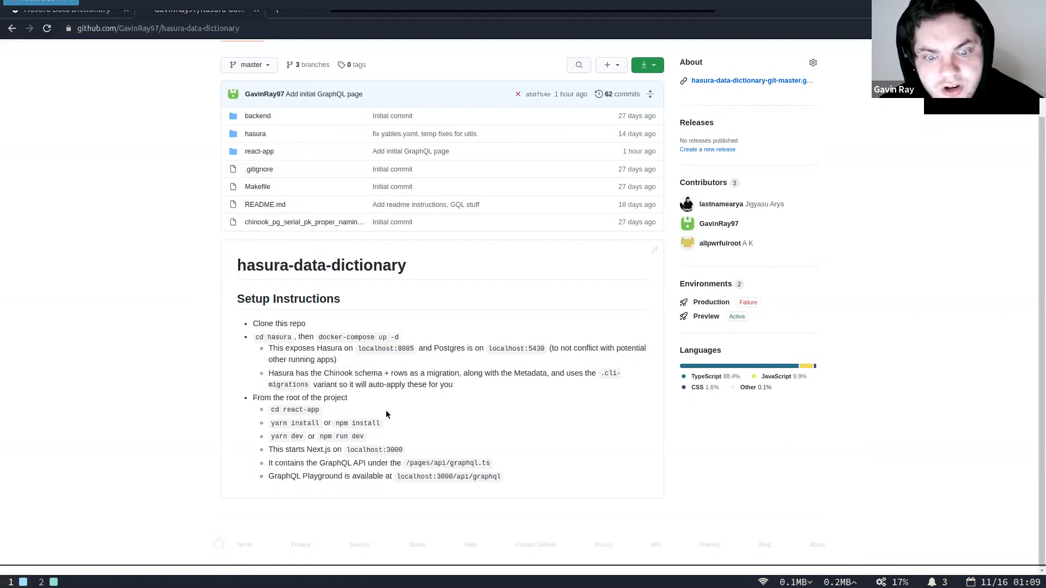
pyautogui.moveTo(422, 388)
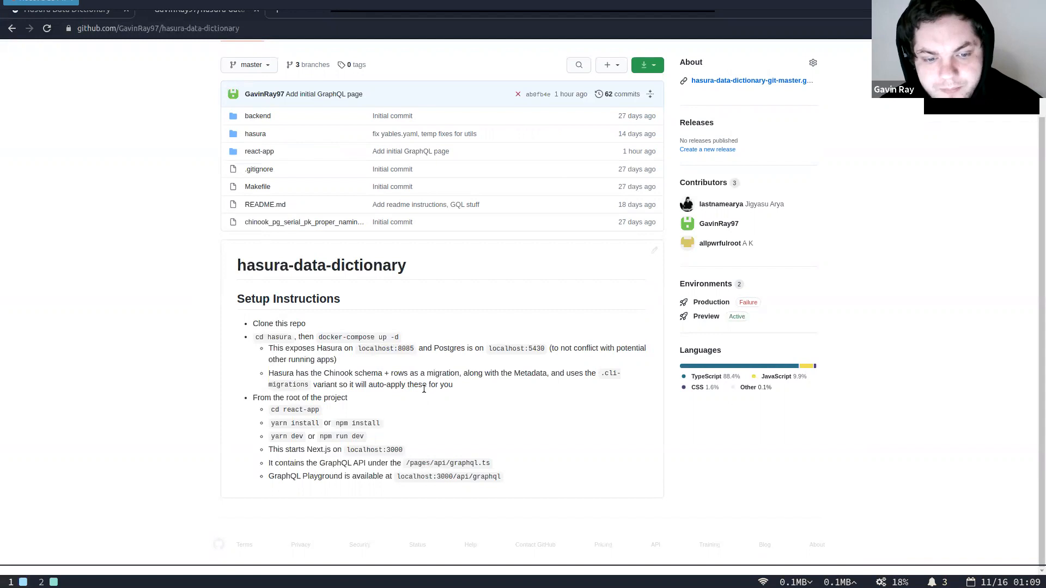
pyautogui.moveTo(324, 93)
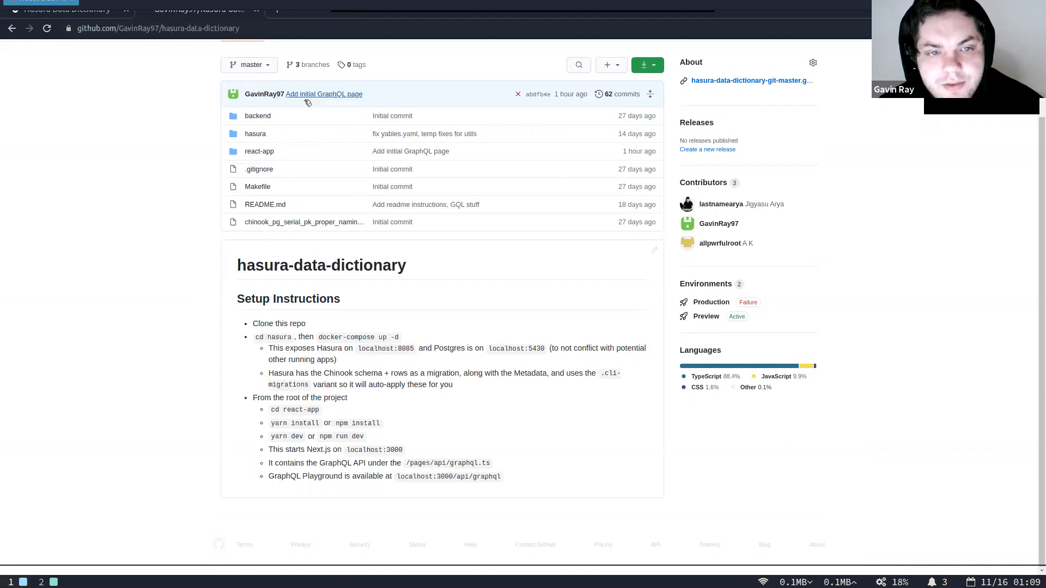
pyautogui.moveTo(283, 413)
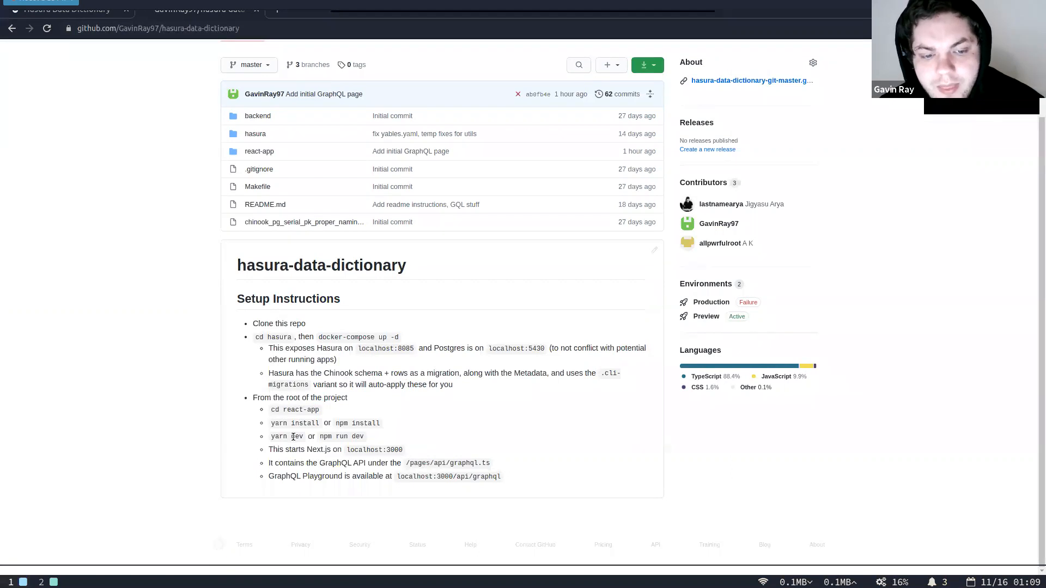
pyautogui.moveTo(255, 339)
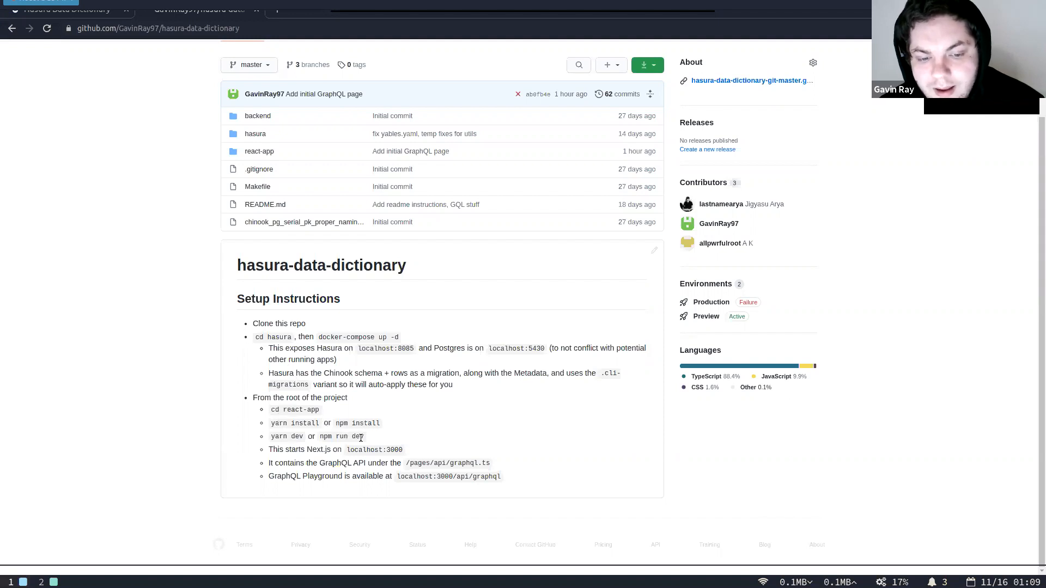
# Select port 3000 in the hasura-data-dictionary README's localhost:3000 setup step
pyautogui.doubleClick(392, 450)
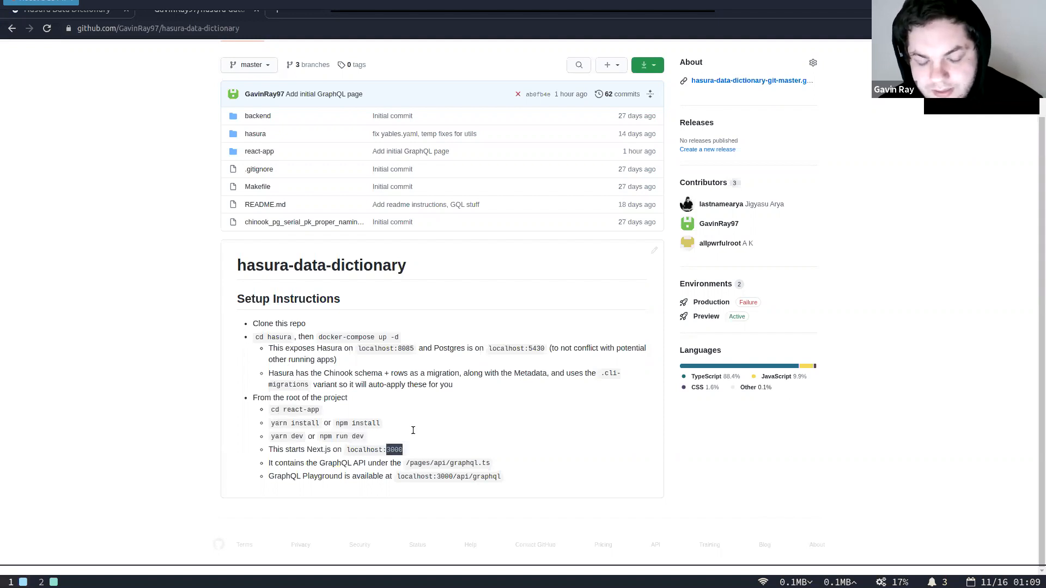
pyautogui.scroll(3)
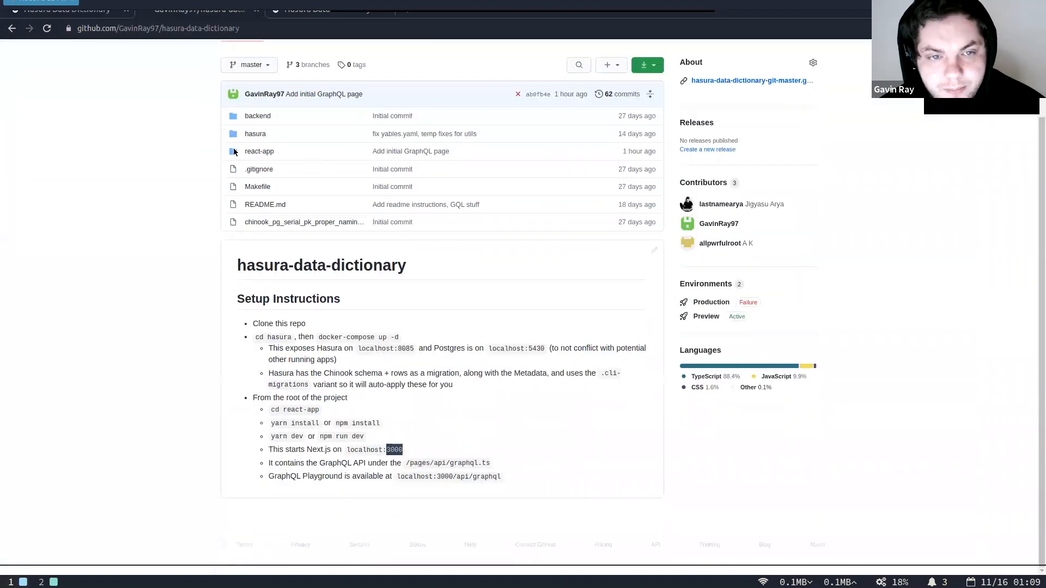
pyautogui.moveTo(283, 137)
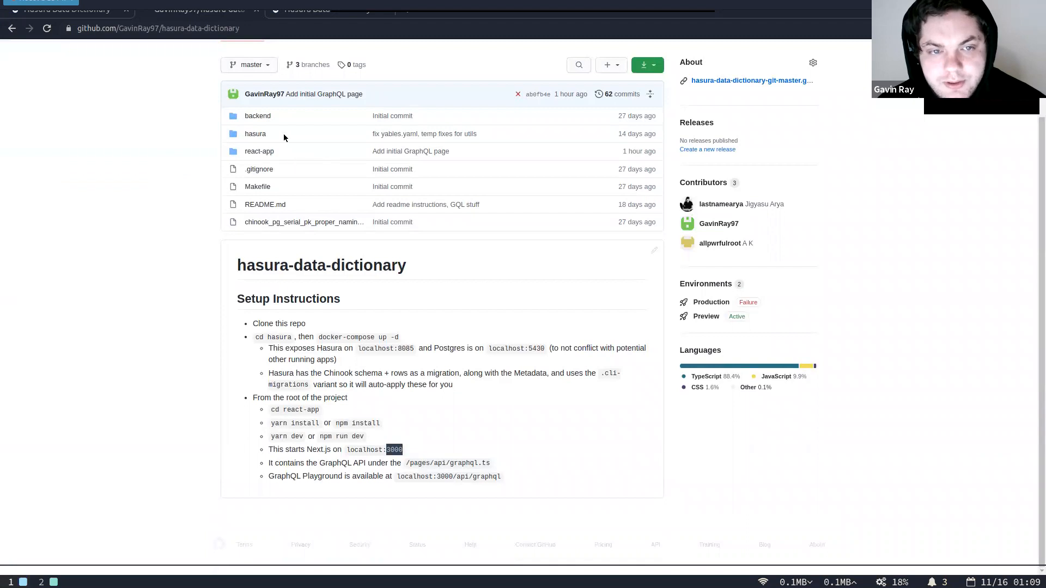
pyautogui.moveTo(267, 151)
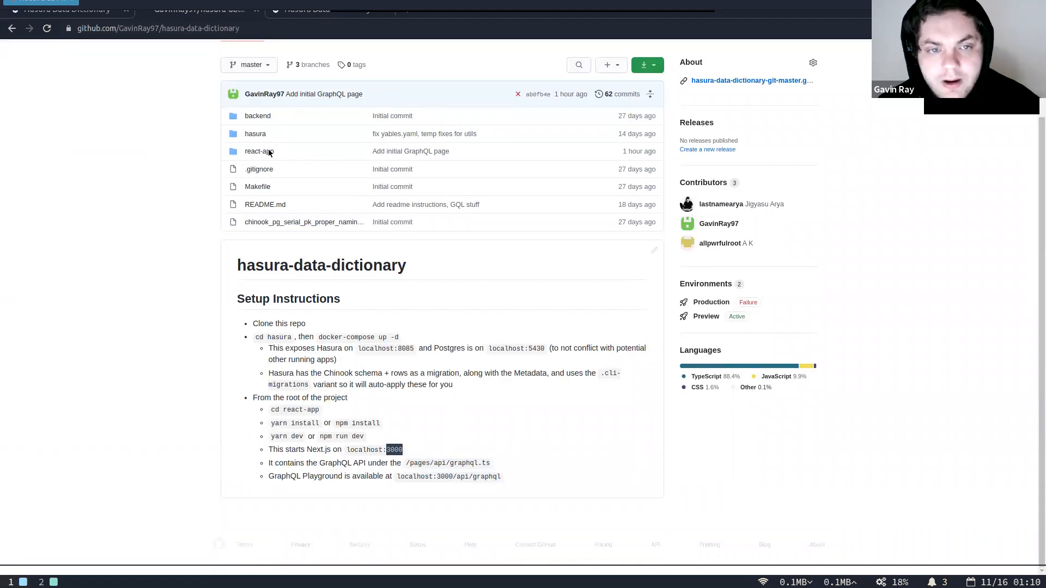
pyautogui.moveTo(183, 131)
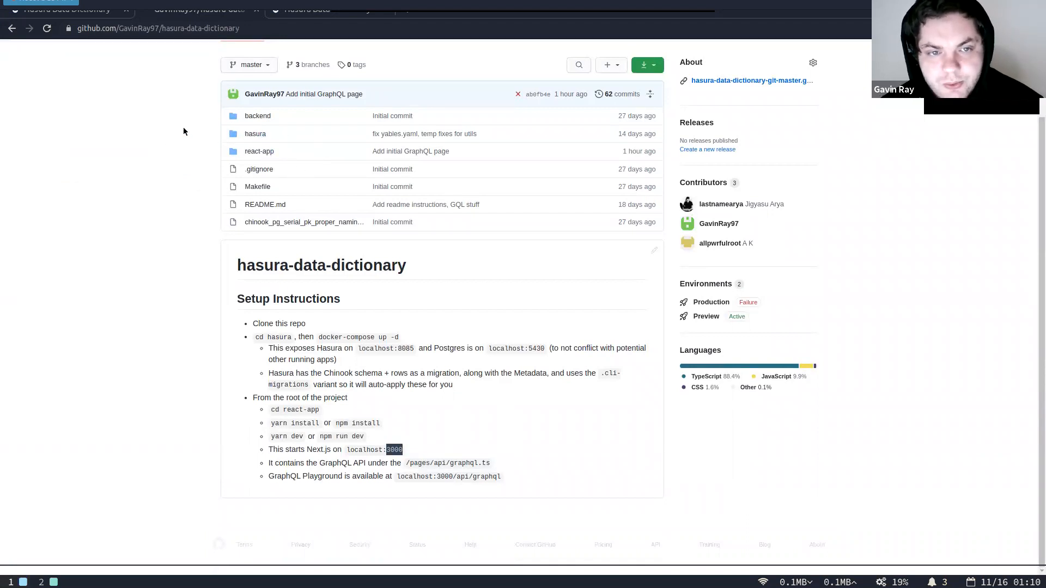
pyautogui.moveTo(378, 176)
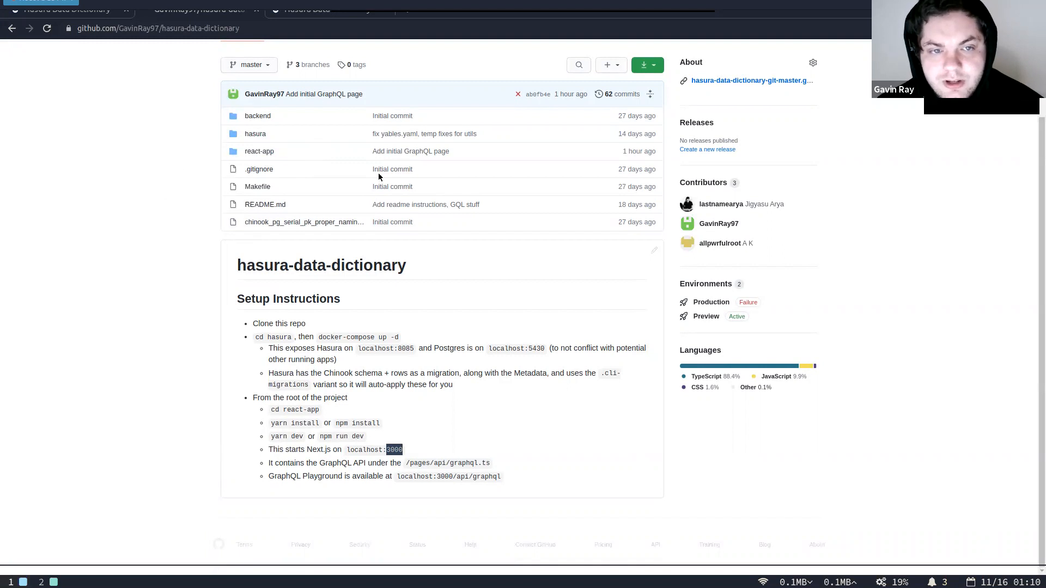
pyautogui.moveTo(229, 124)
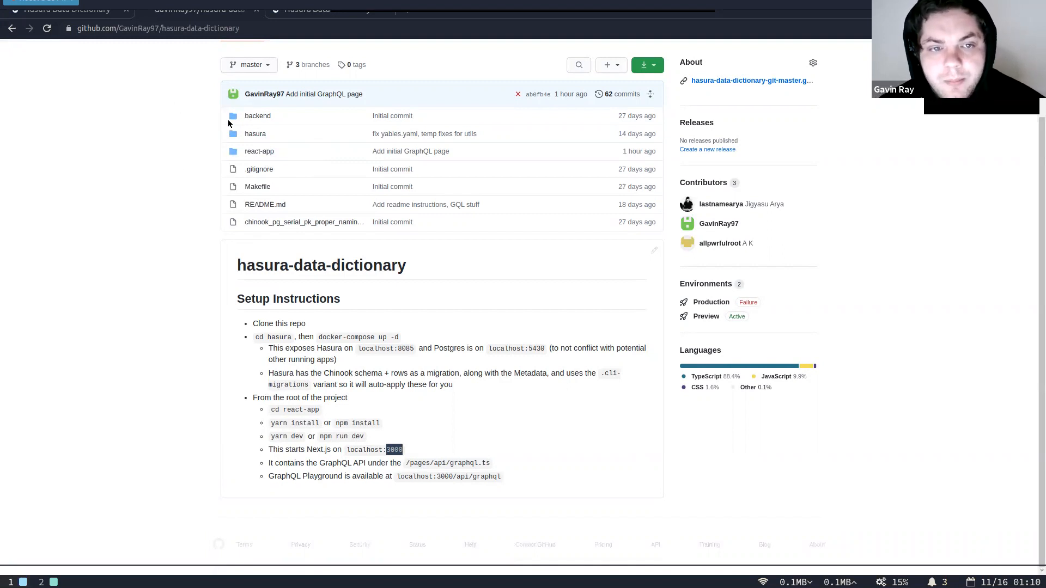
pyautogui.moveTo(380, 58)
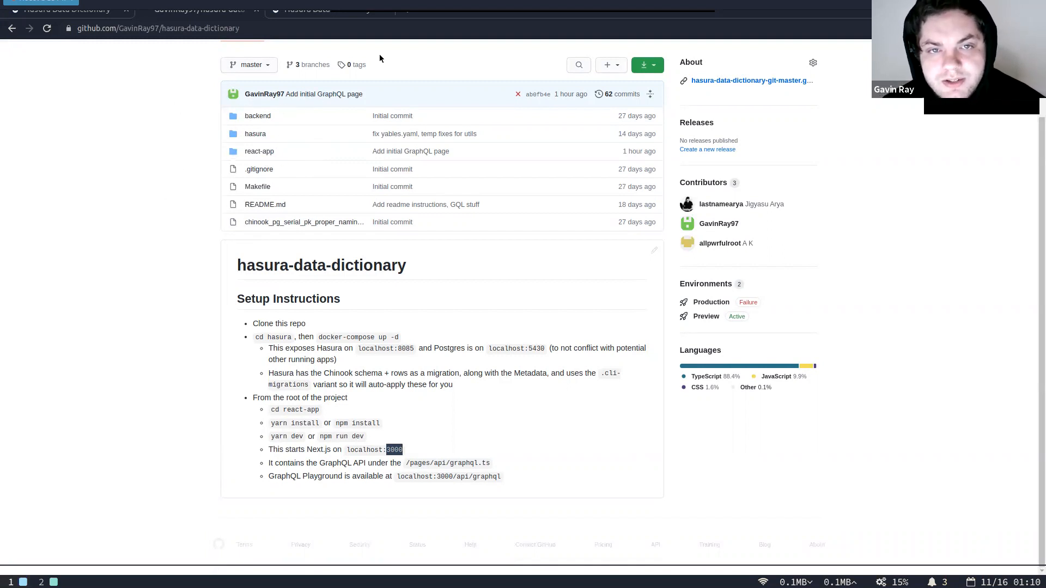
pyautogui.moveTo(264, 93)
pyautogui.write('localhost:3000/ap')
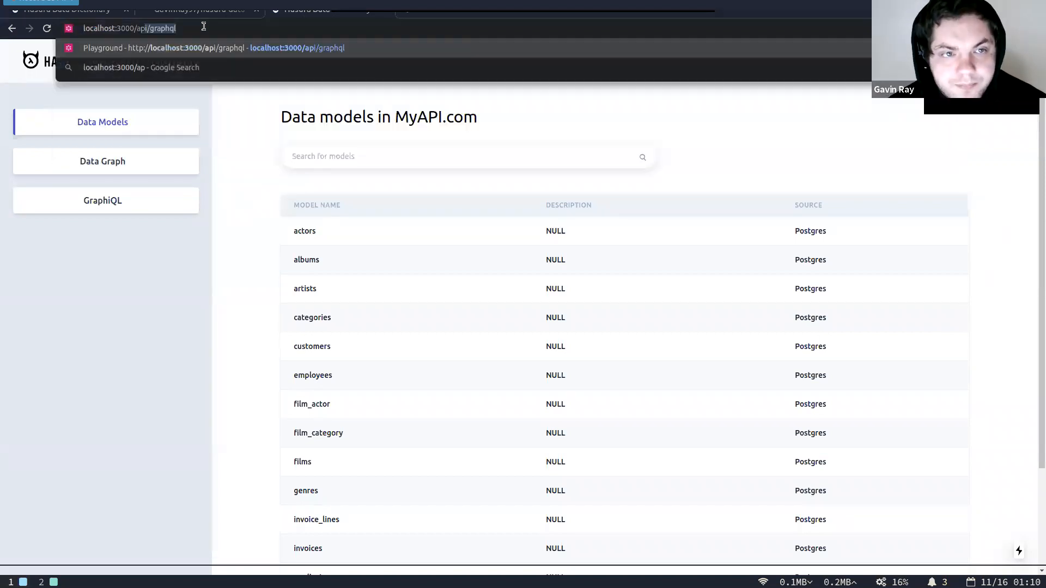
# Open GraphQL Playground at localhost:3000/api/graphql and view the postgres query docs
pyautogui.click(213, 47)
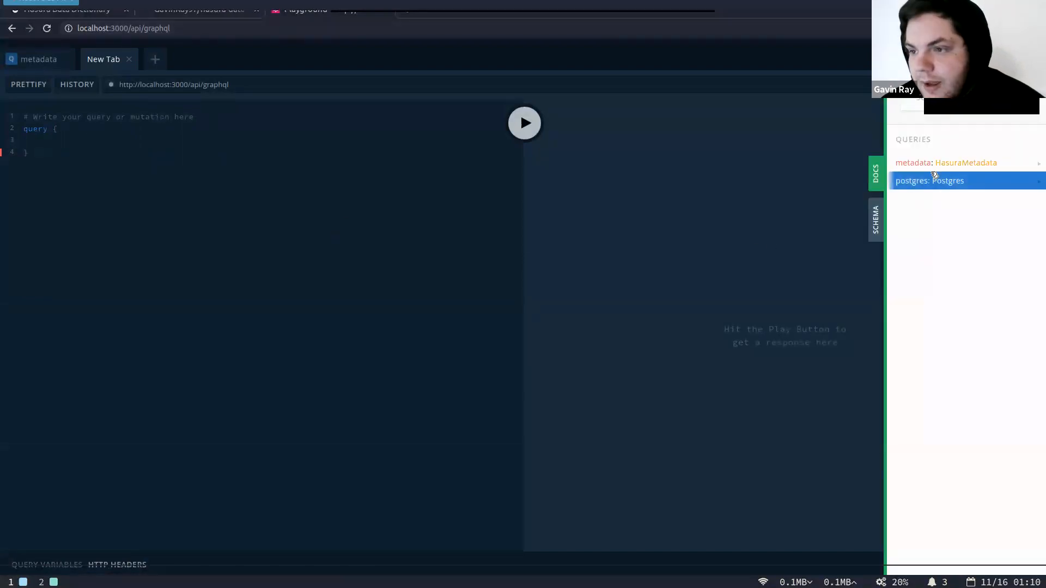
pyautogui.click(929, 180)
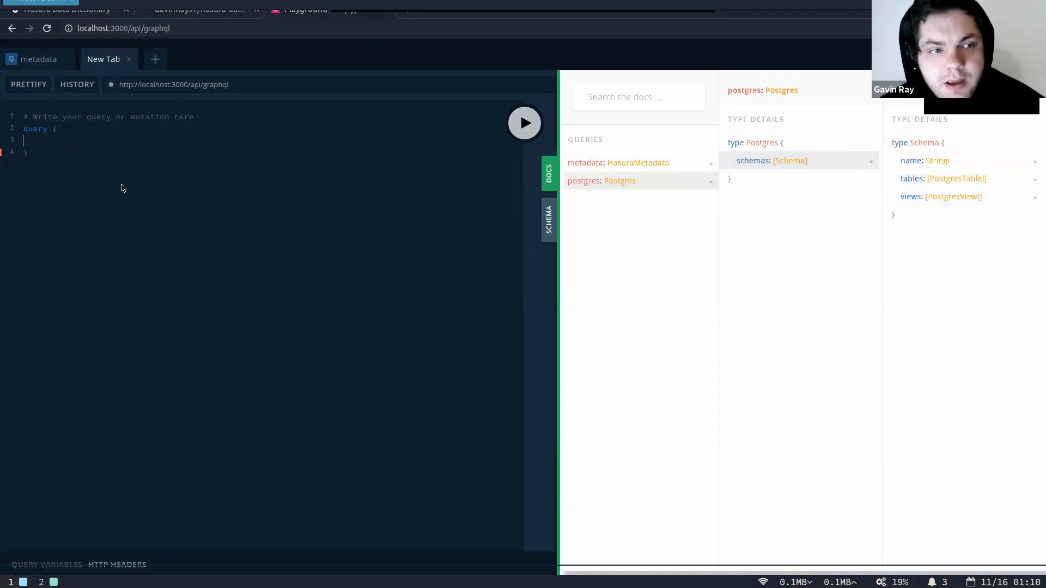
pyautogui.moveTo(120, 143)
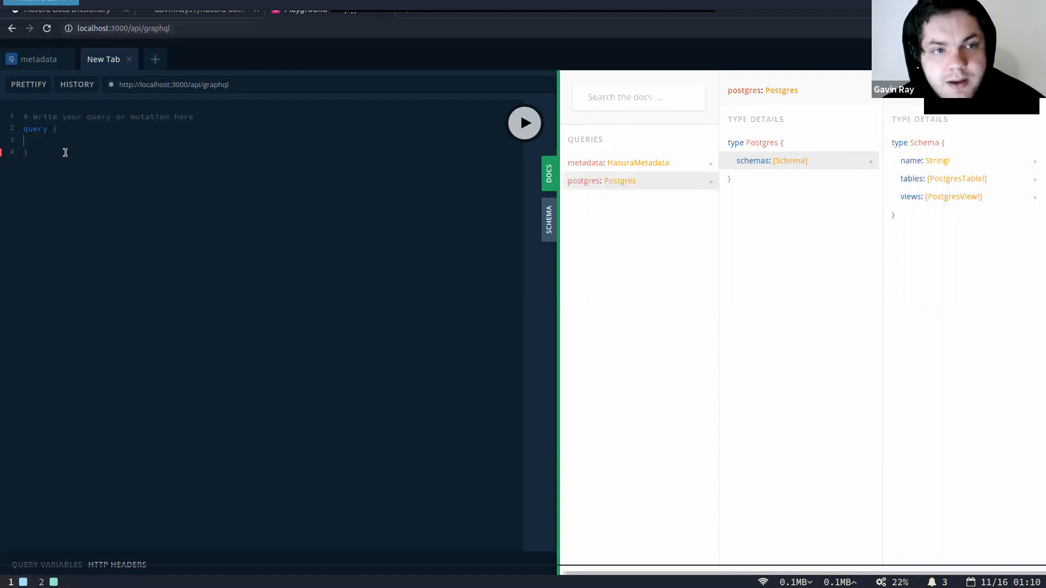
pyautogui.moveTo(165, 50)
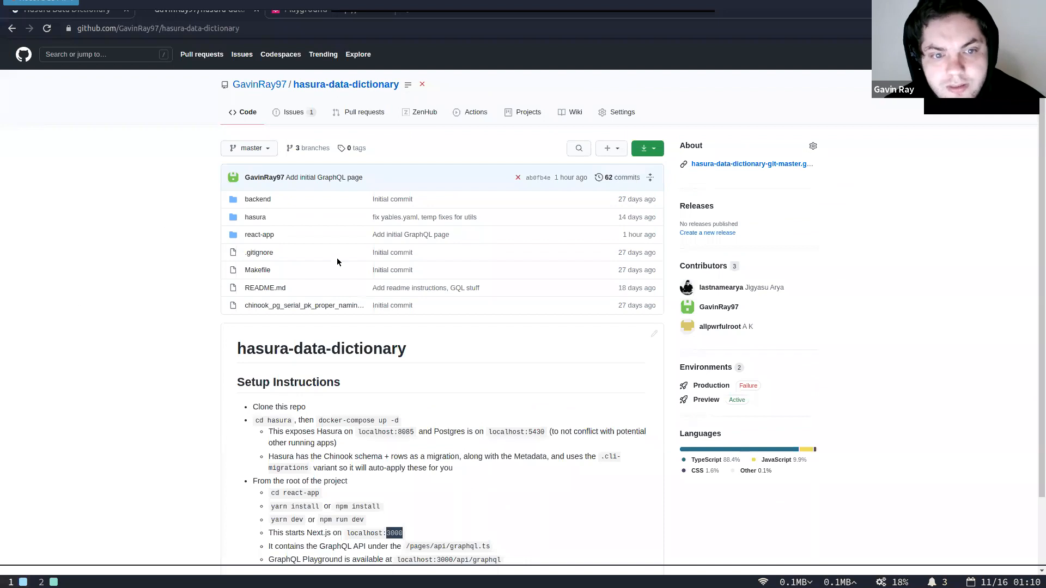
pyautogui.moveTo(145, 242)
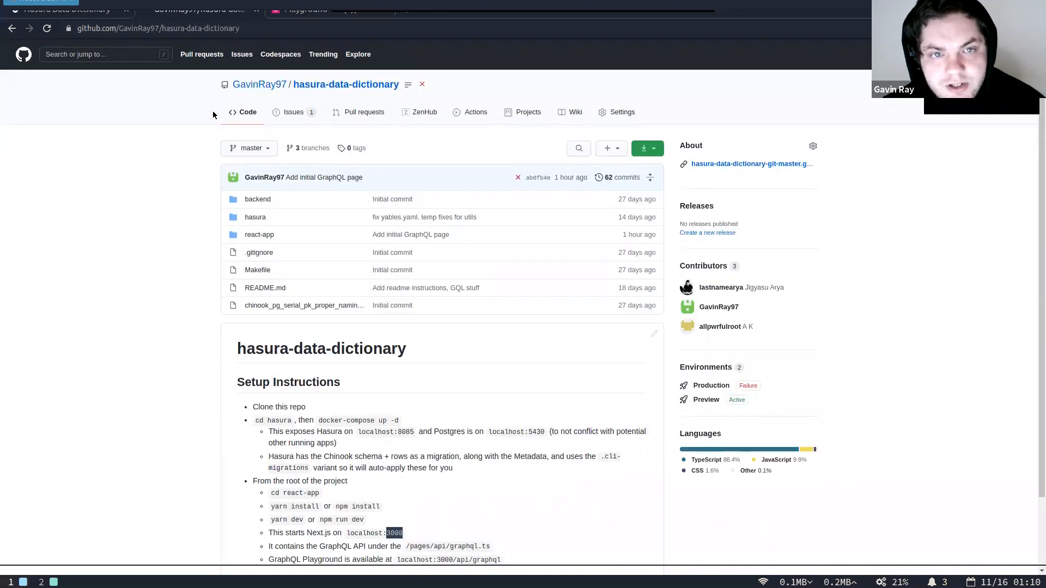
pyautogui.moveTo(499, 87)
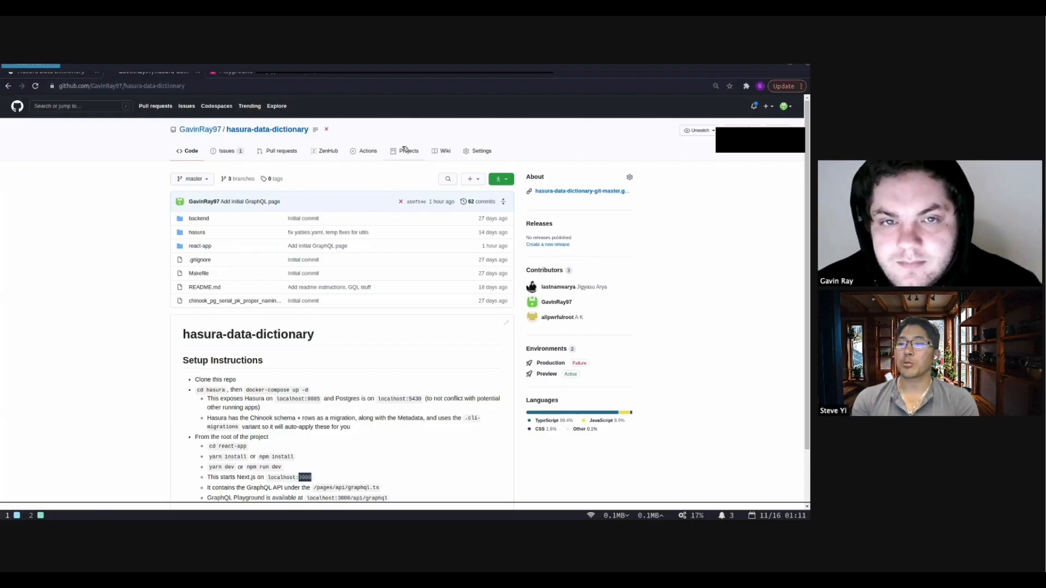
pyautogui.moveTo(237, 71)
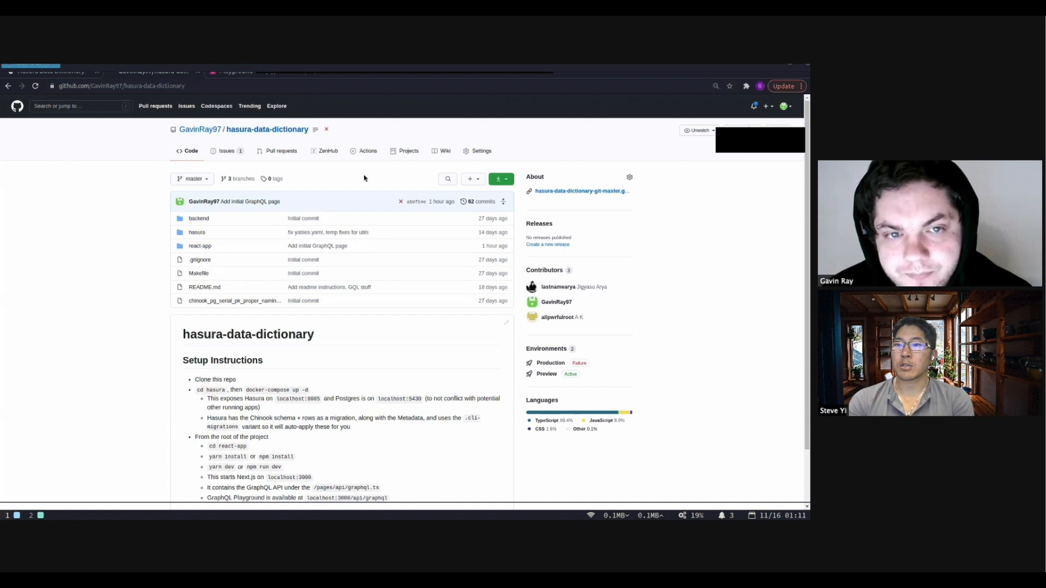
pyautogui.moveTo(360, 182)
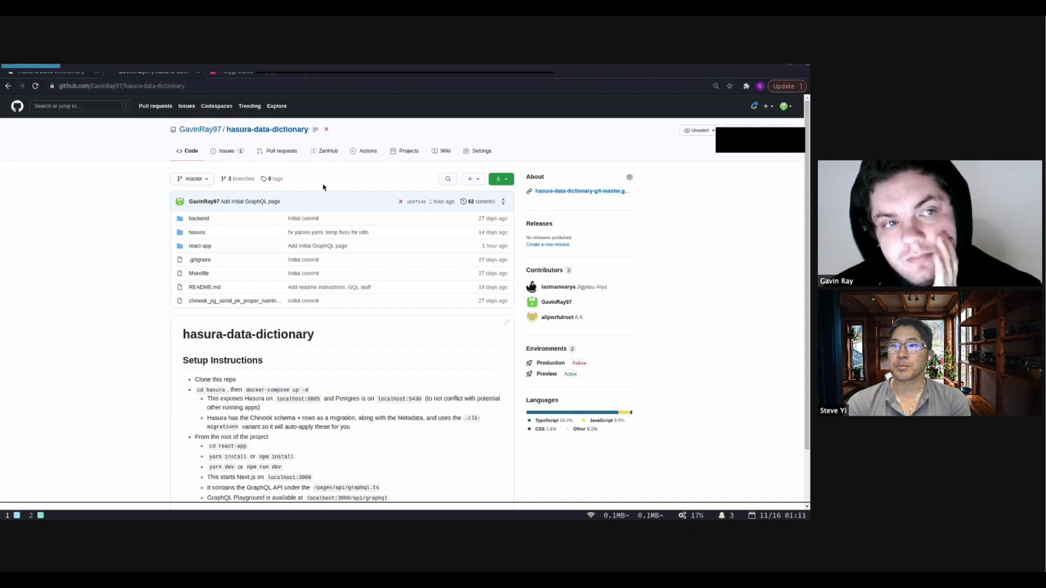
pyautogui.moveTo(335, 185)
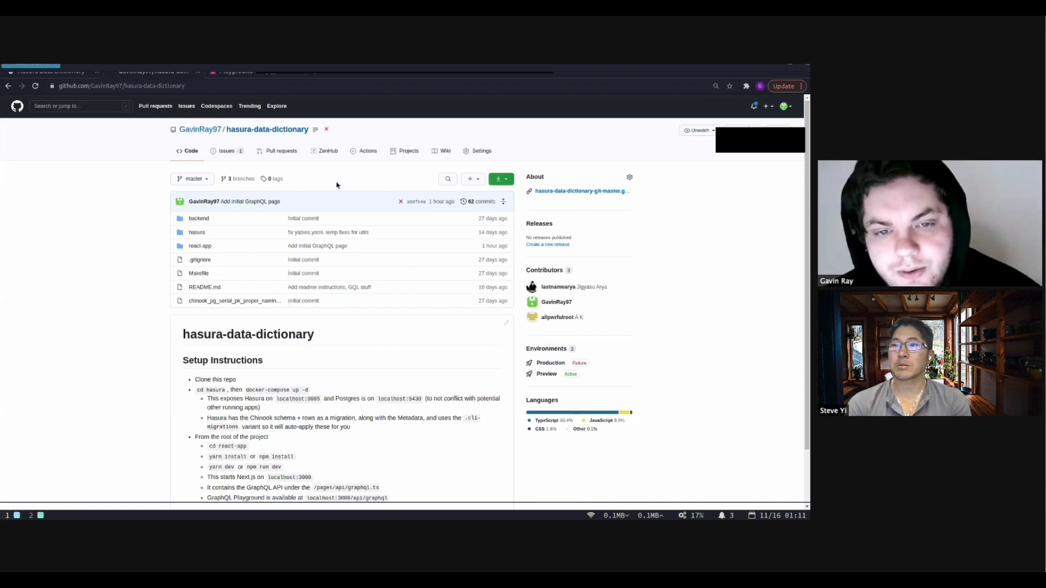
pyautogui.moveTo(204, 163)
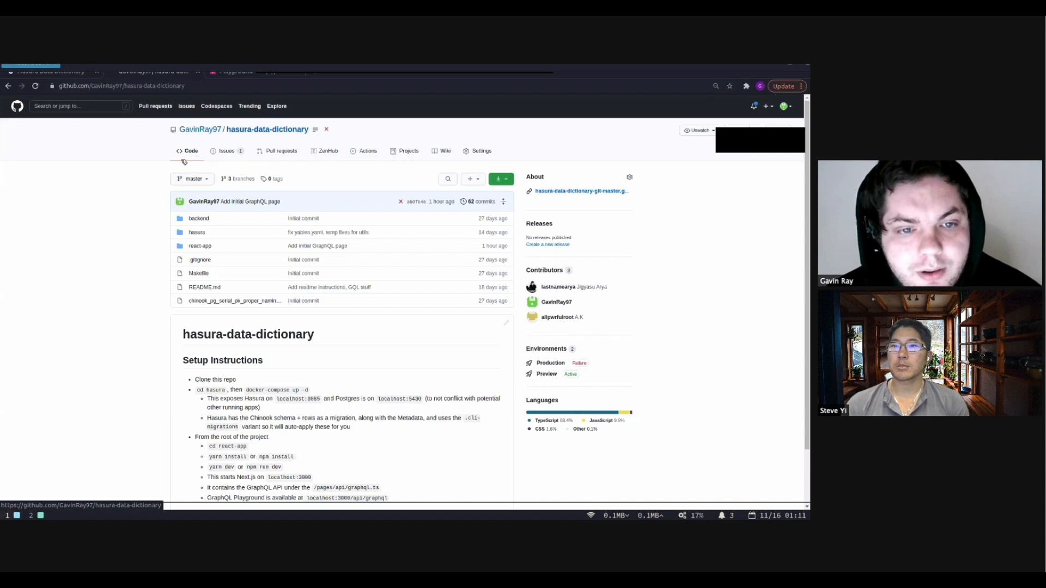
pyautogui.moveTo(143, 336)
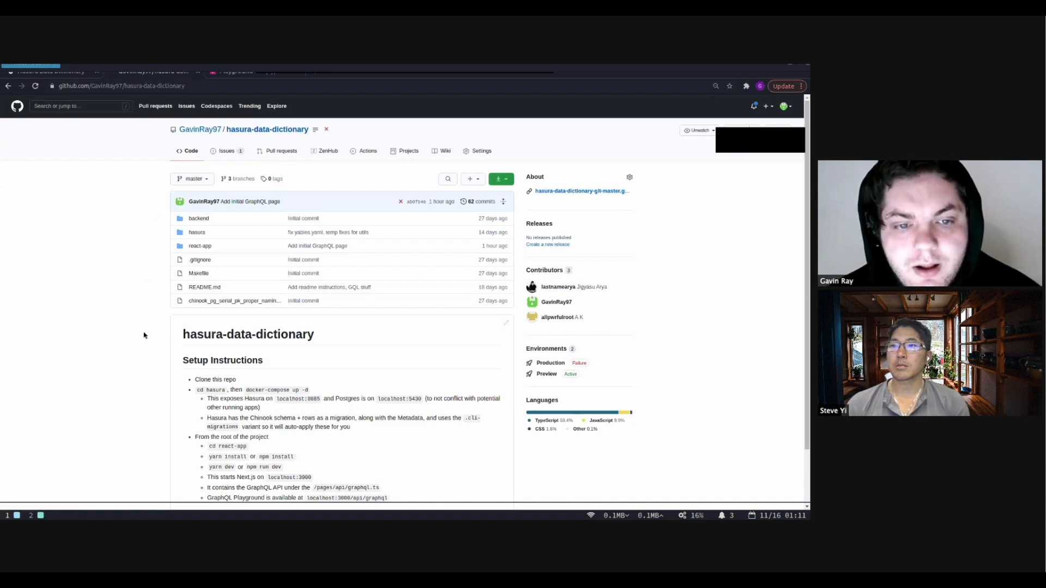
pyautogui.moveTo(253, 324)
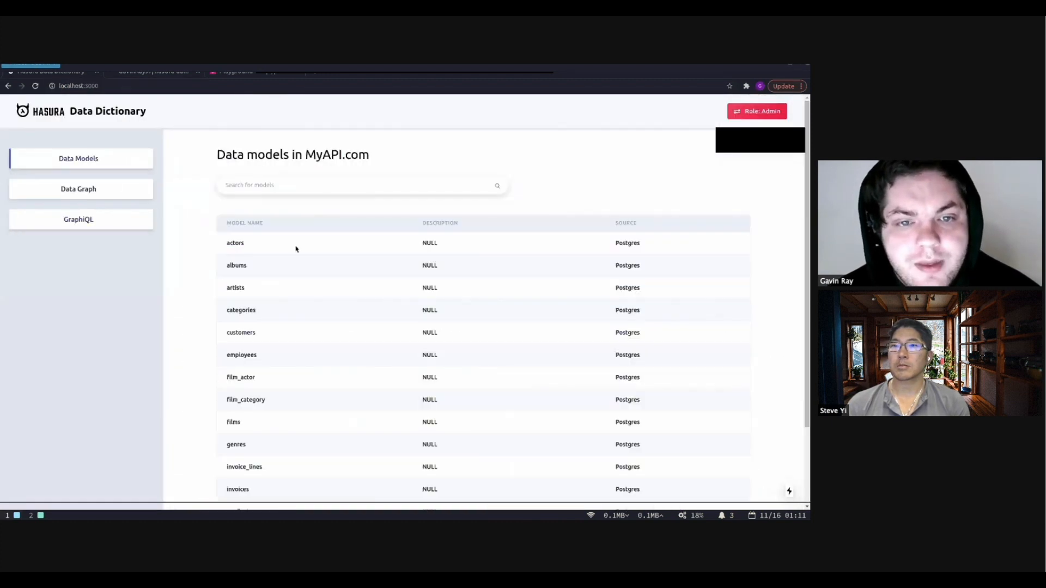
pyautogui.moveTo(246, 238)
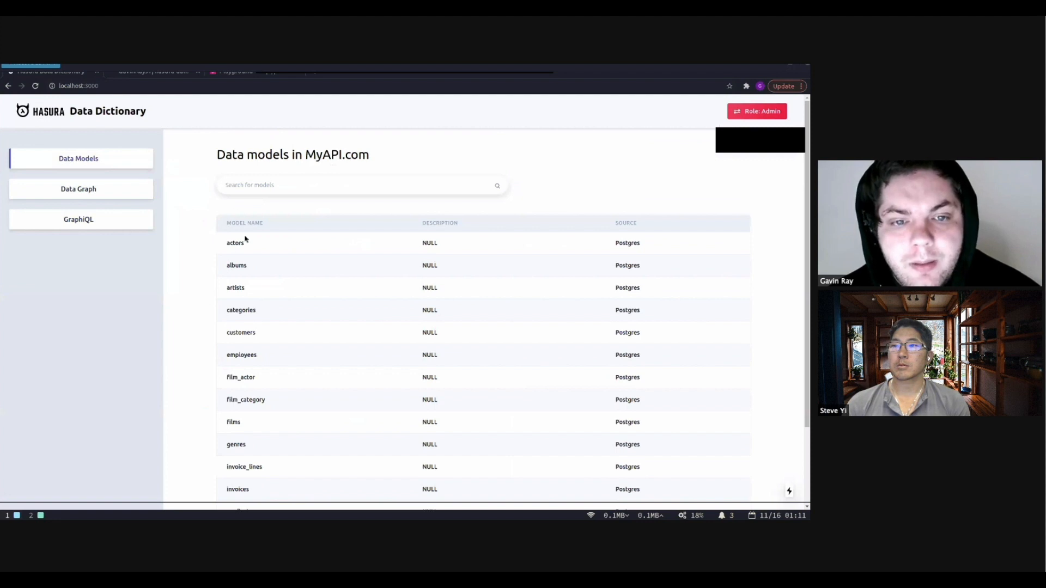
pyautogui.moveTo(205, 247)
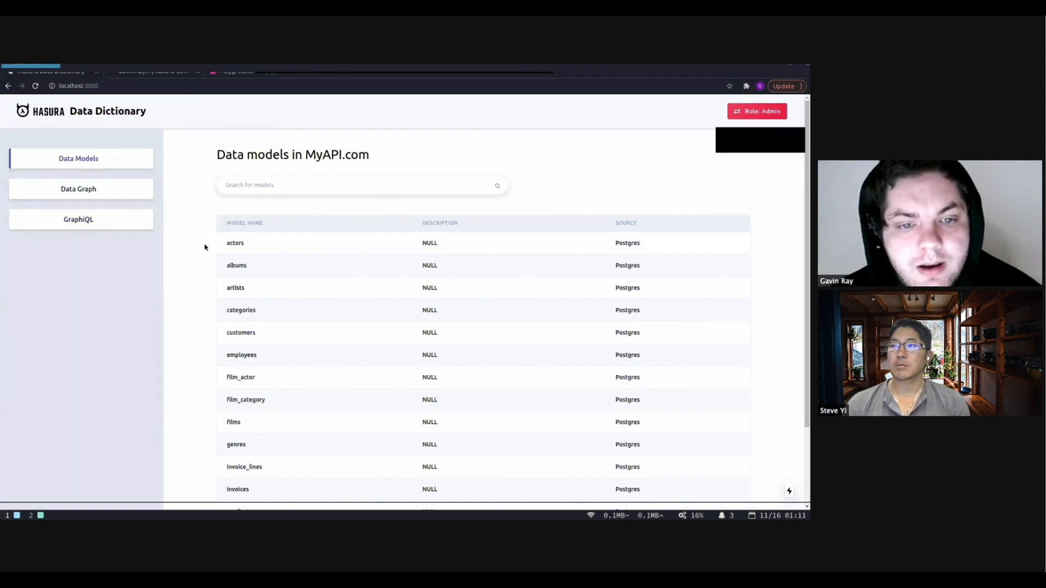
pyautogui.moveTo(268, 261)
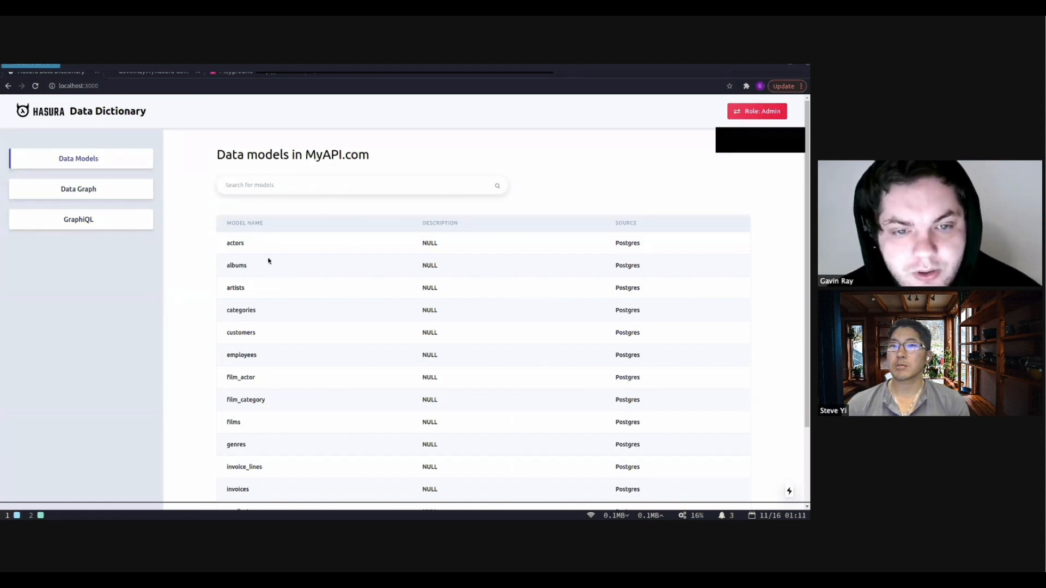
pyautogui.moveTo(235, 255)
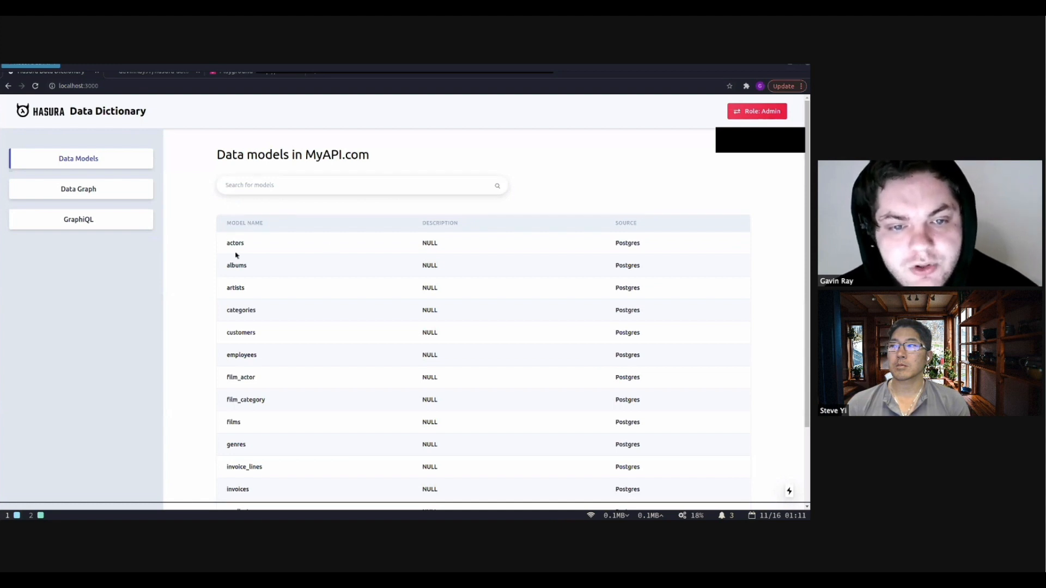
pyautogui.moveTo(229, 232)
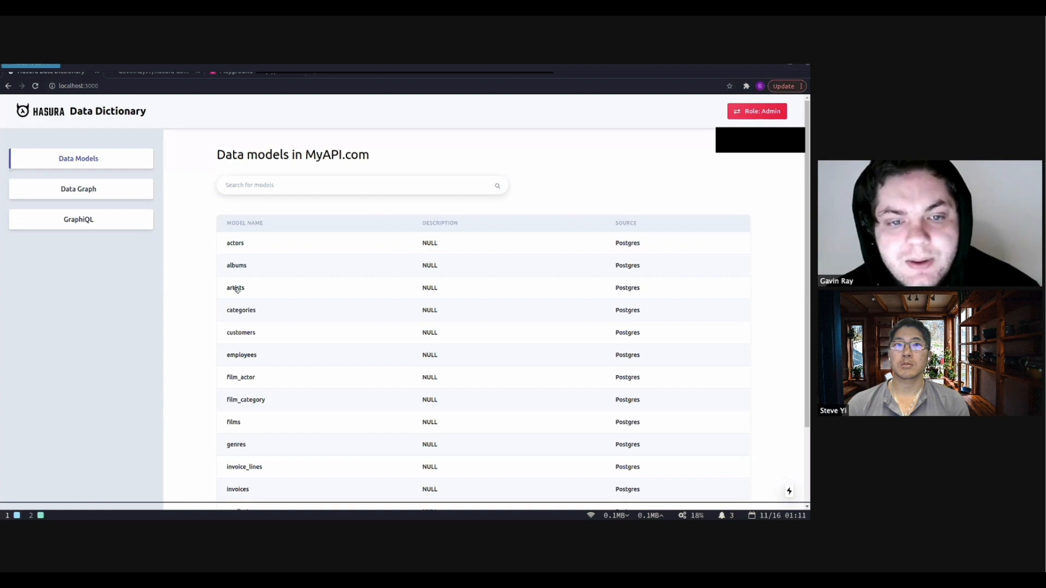
pyautogui.moveTo(207, 208)
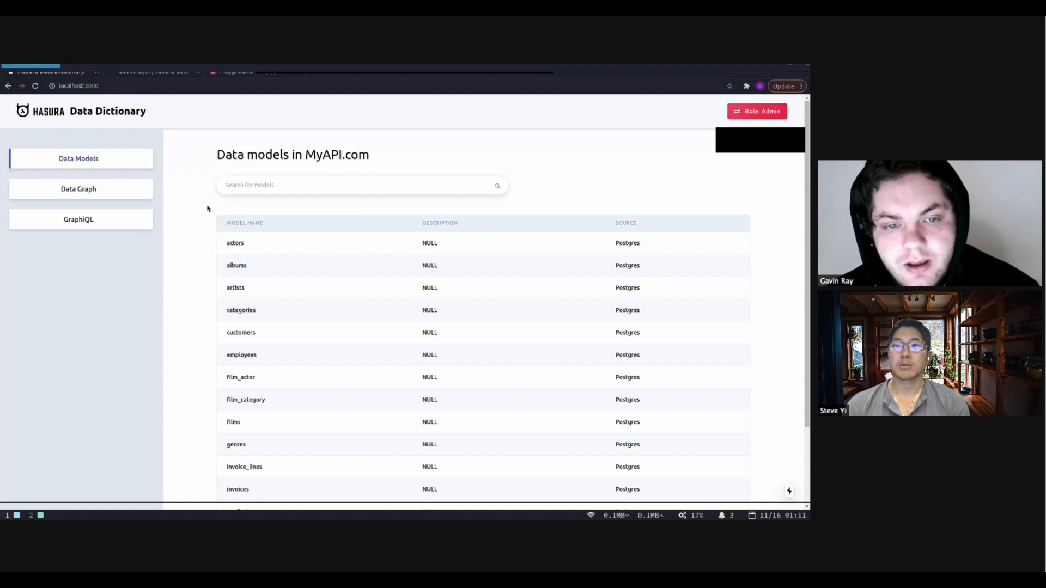
pyautogui.moveTo(197, 236)
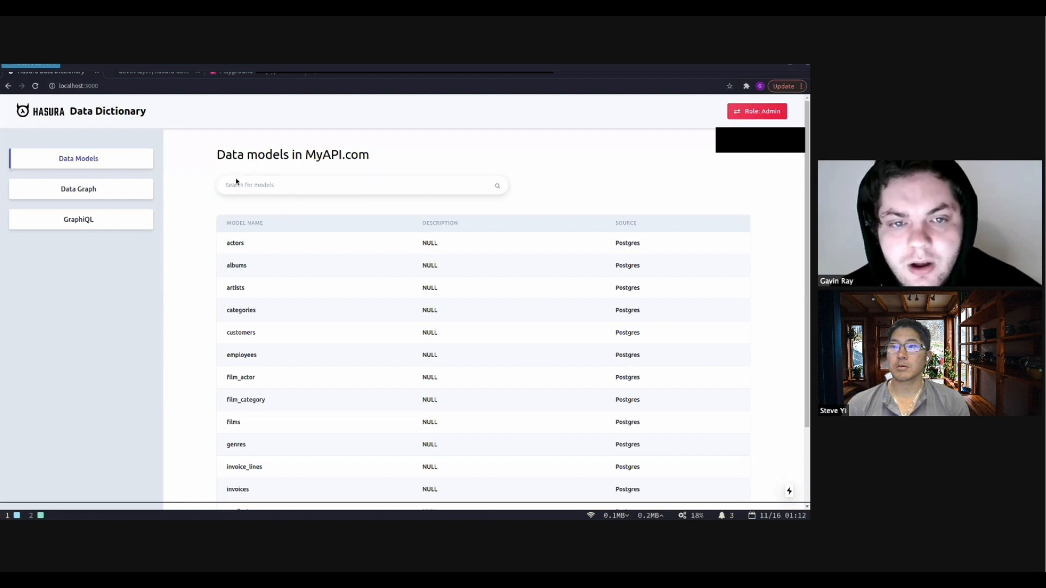
pyautogui.moveTo(133, 173)
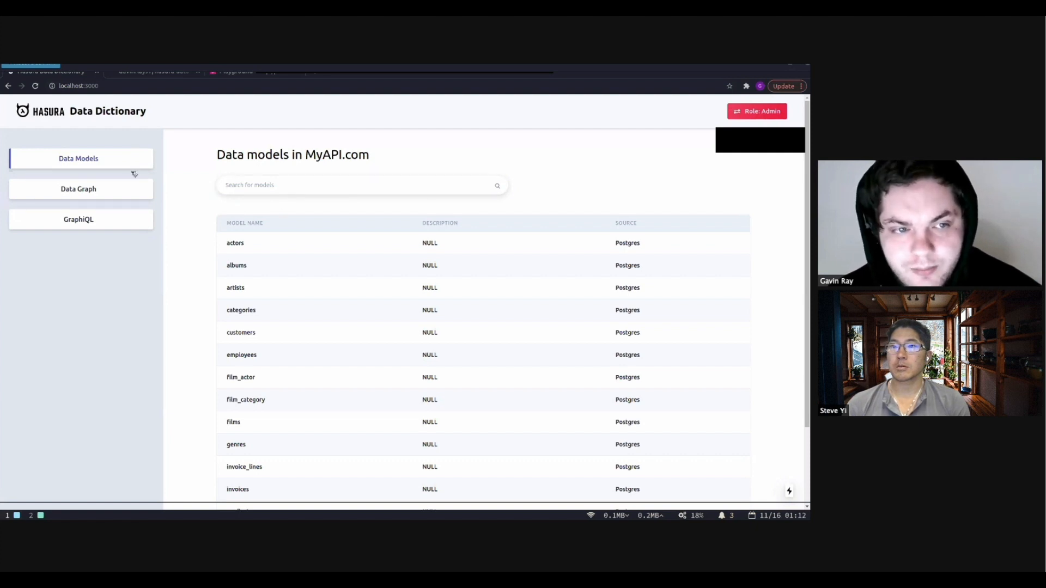
pyautogui.moveTo(69, 279)
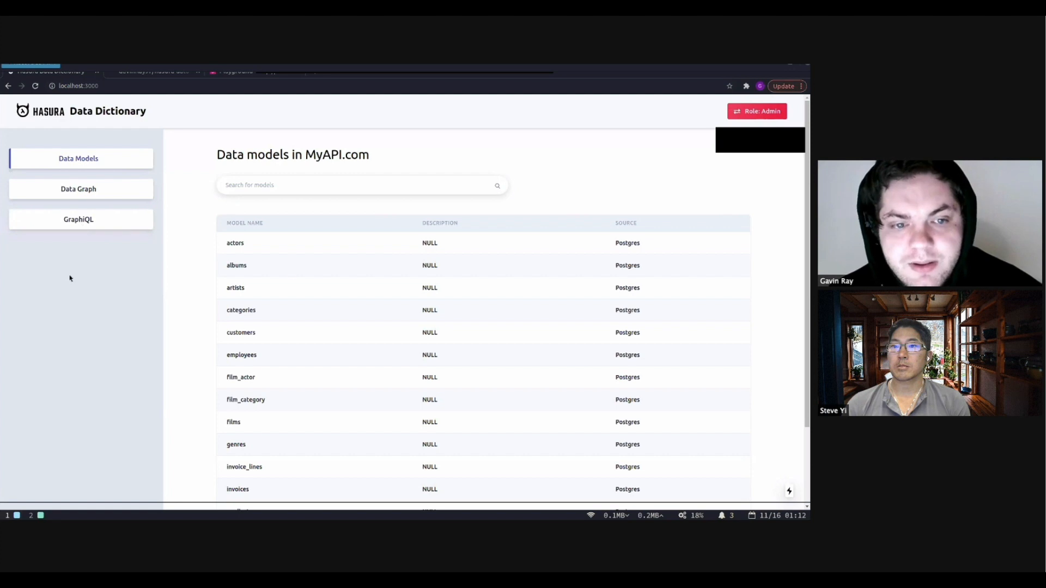
pyautogui.moveTo(306, 176)
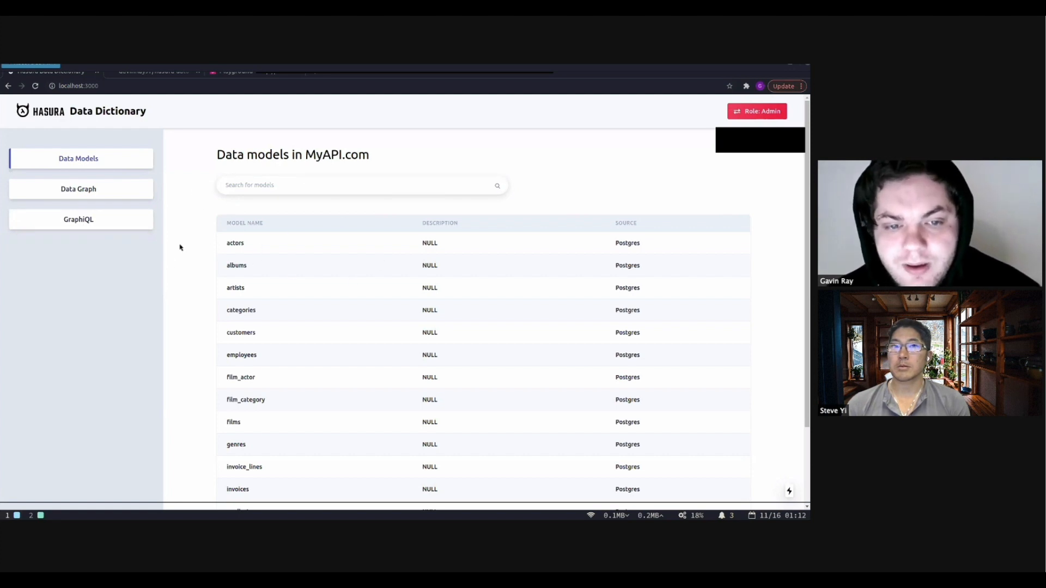
pyautogui.moveTo(247, 227)
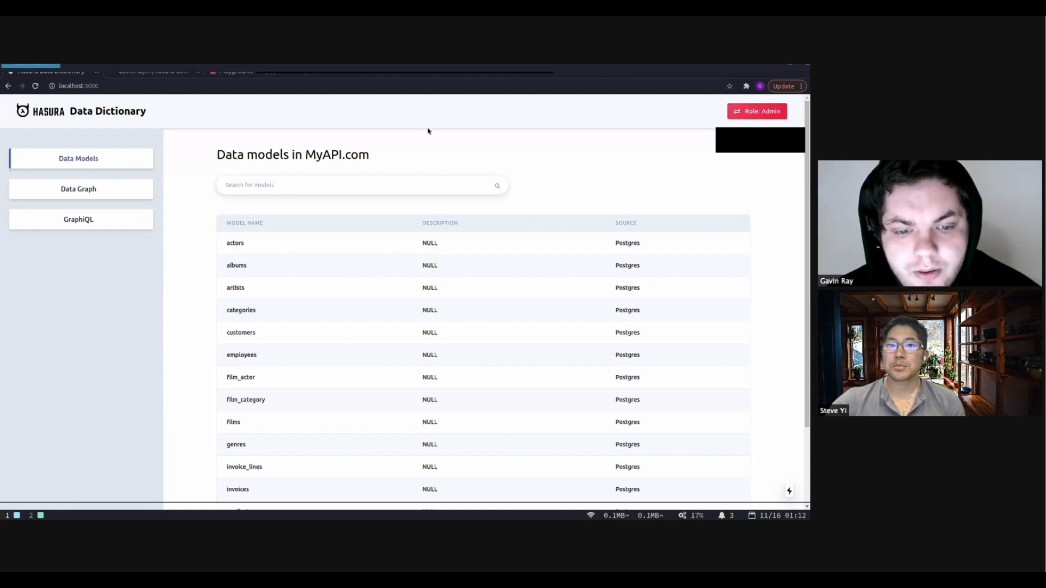
pyautogui.moveTo(308, 125)
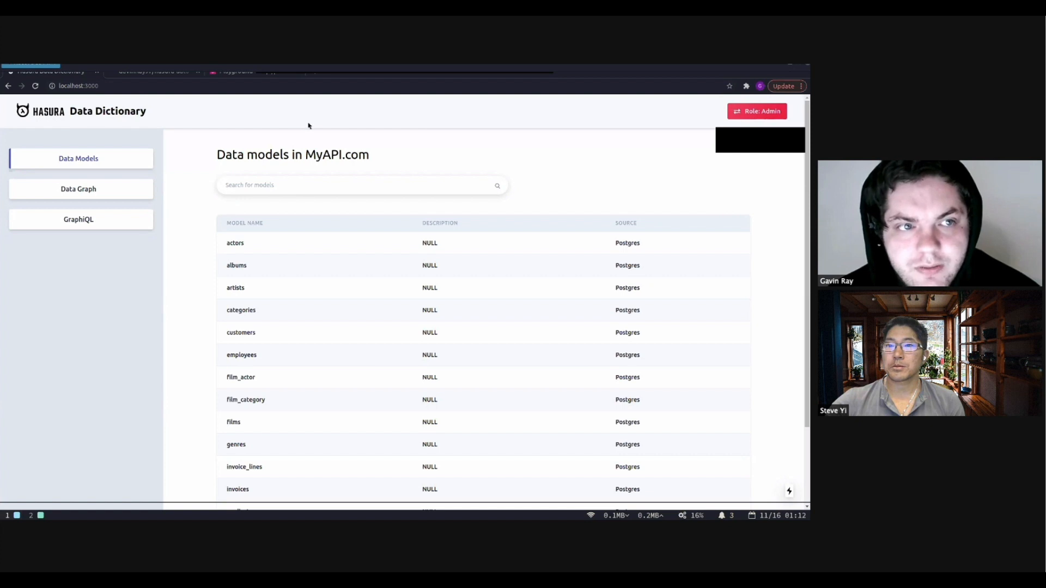
pyautogui.moveTo(360, 125)
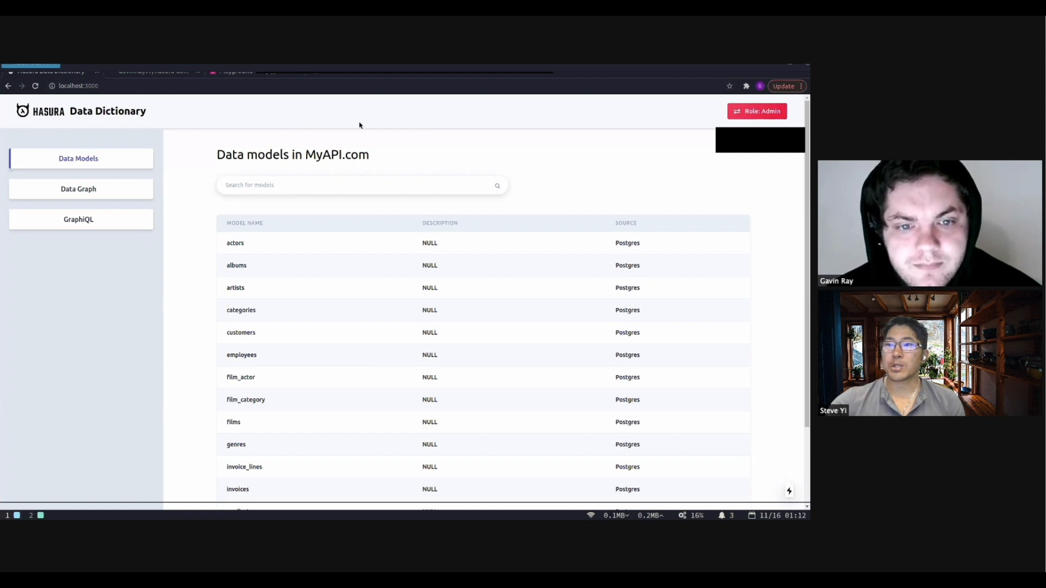
pyautogui.moveTo(422, 121)
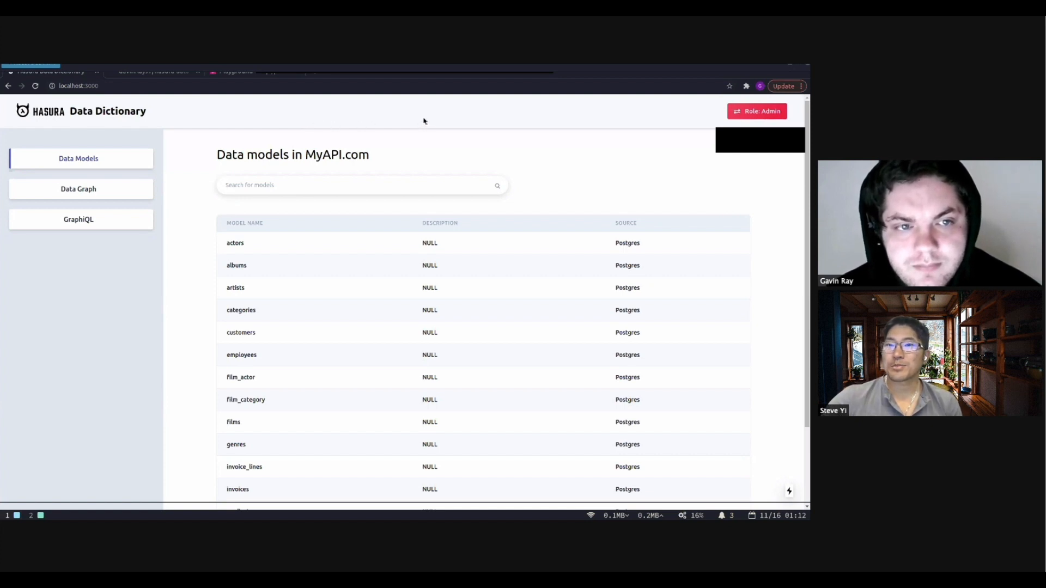